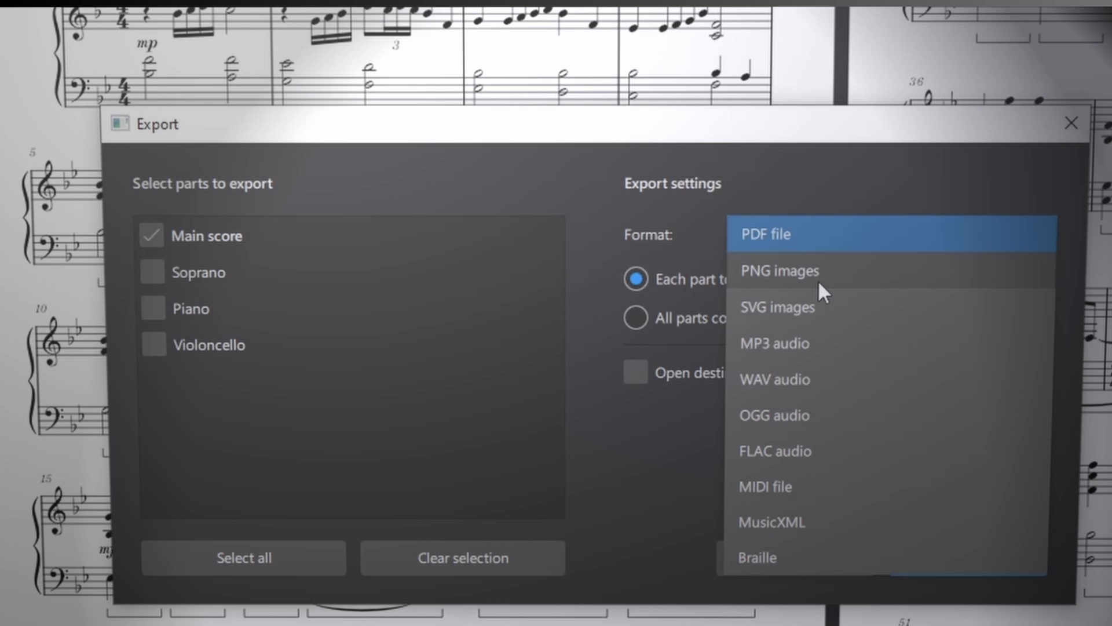
# Step: Choose PNG images as the export format before returning to the Part 1 score
pyautogui.click(779, 270)
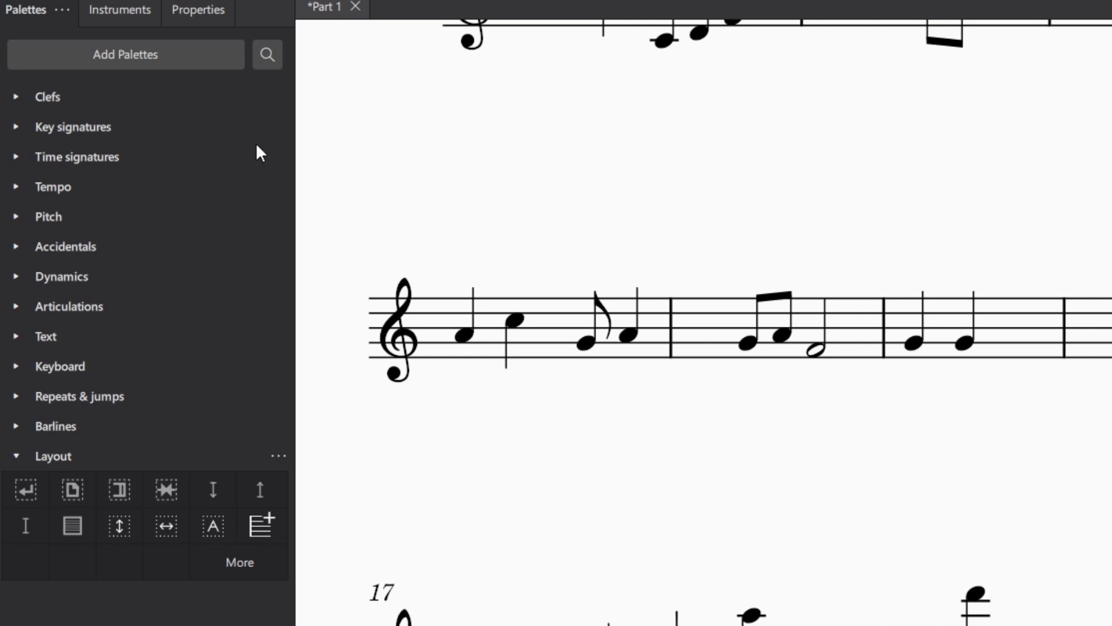
# Step: Create a custom palette named Tests from the Add Palettes list
pyautogui.click(126, 55)
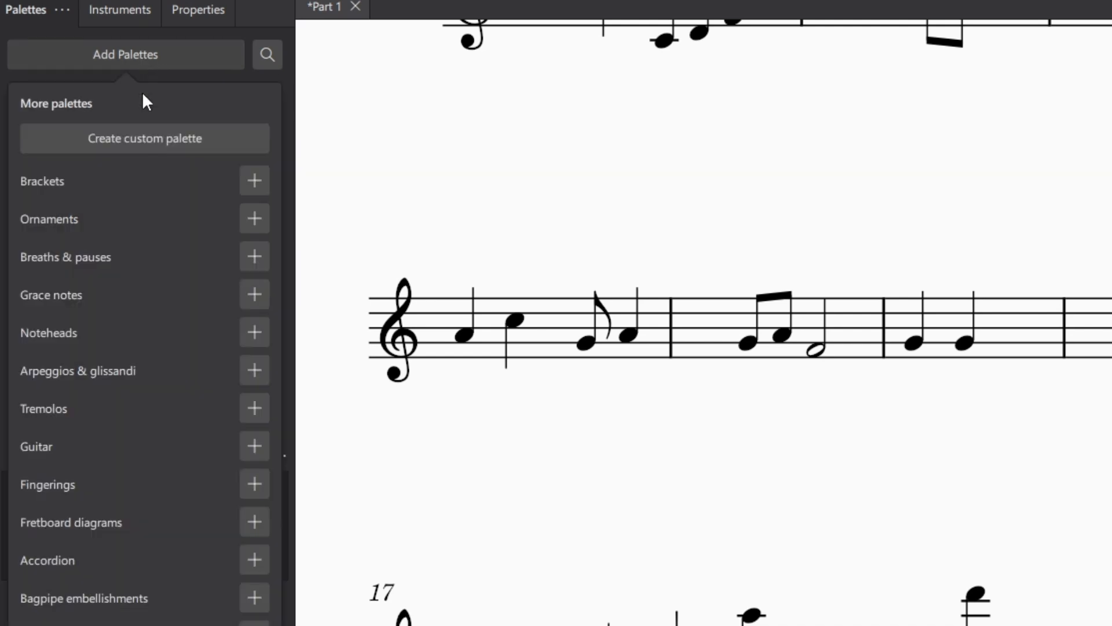
pyautogui.click(145, 138)
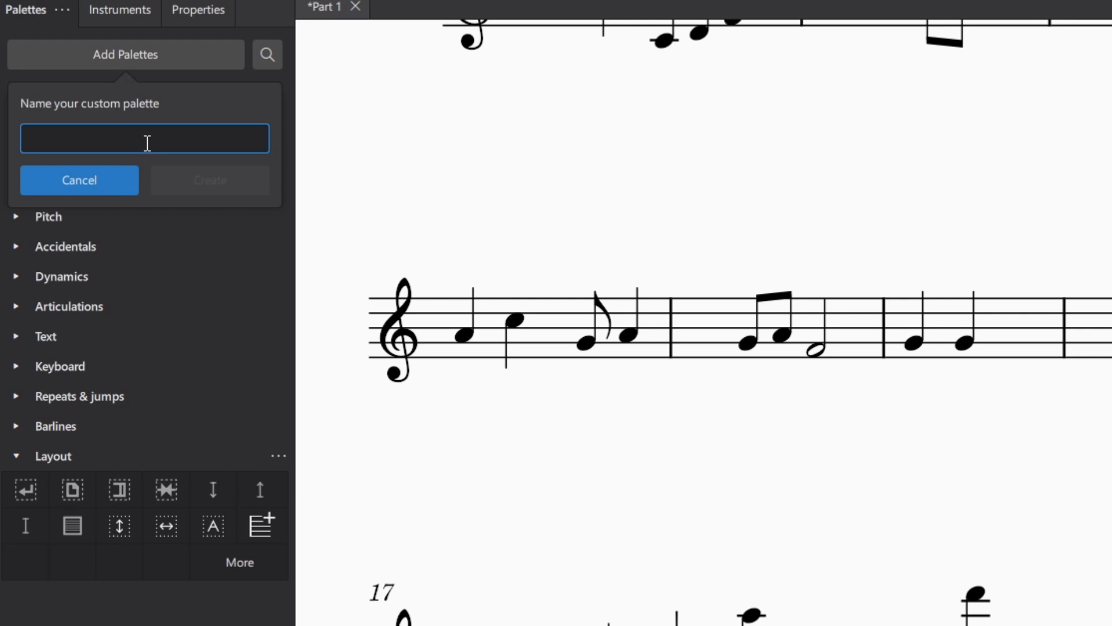
pyautogui.write('Tests')
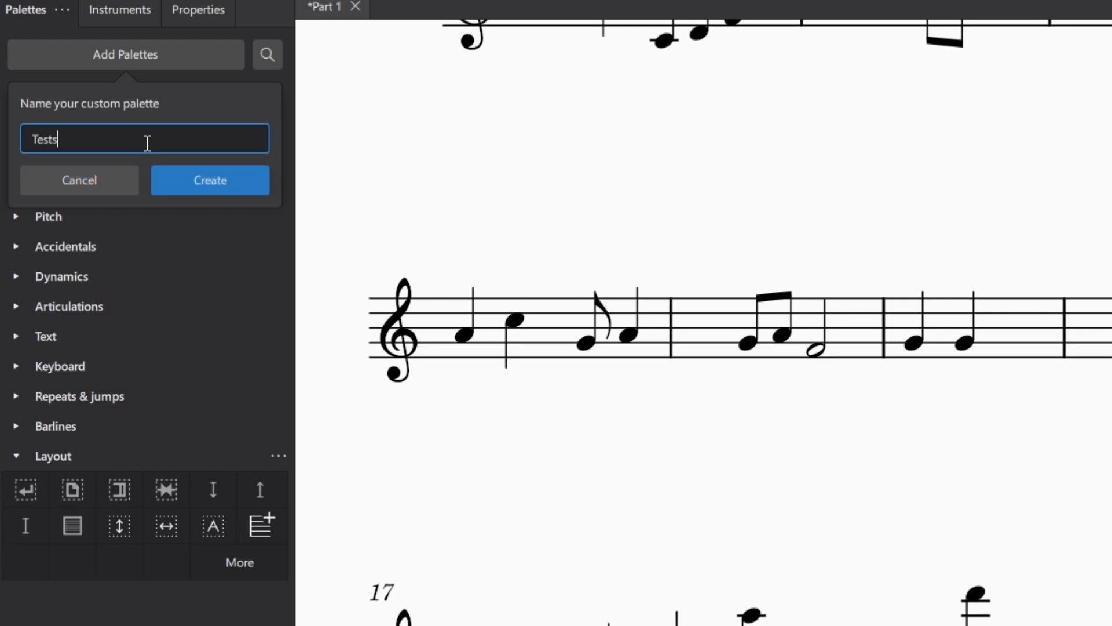
pyautogui.click(210, 181)
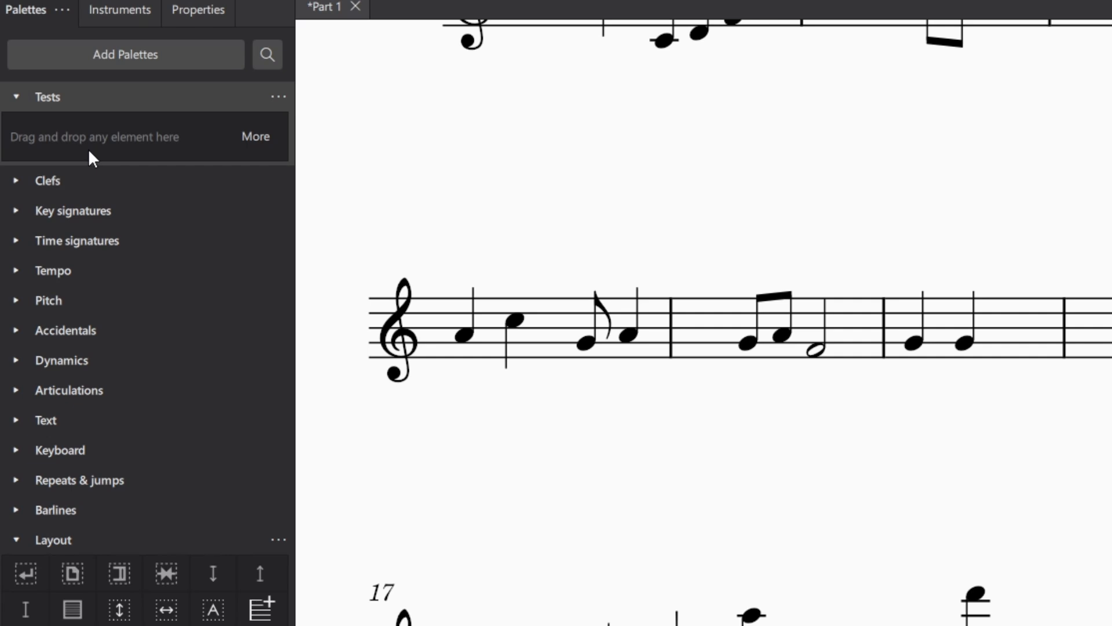
# Step: Expand the Clefs, Tempo and Layout palettes to drag their elements into Tests
pyautogui.click(46, 180)
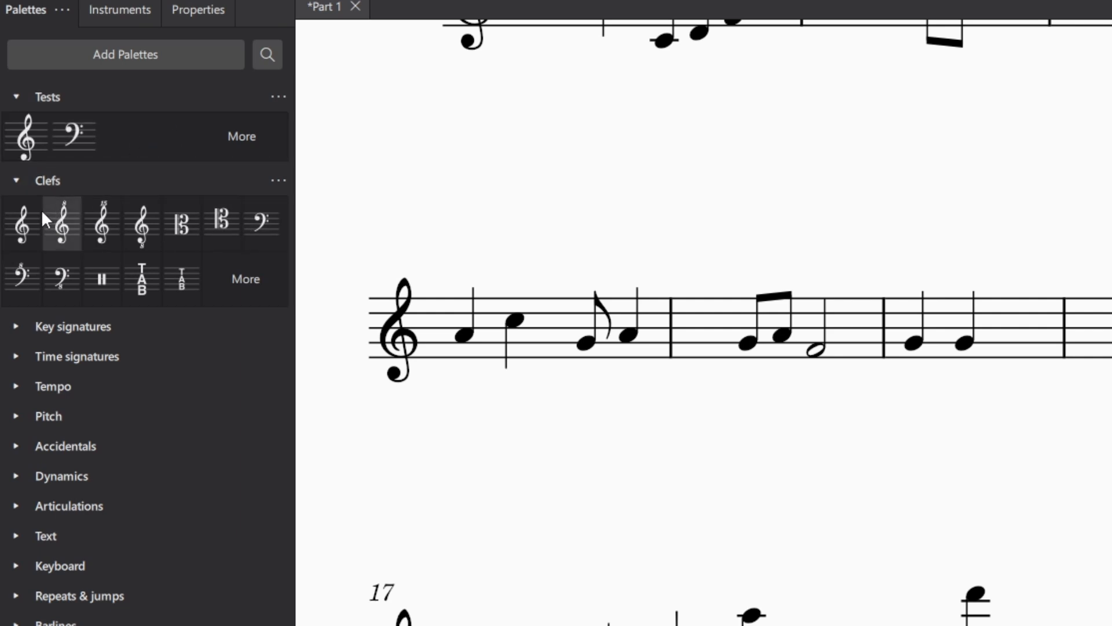
pyautogui.click(47, 181)
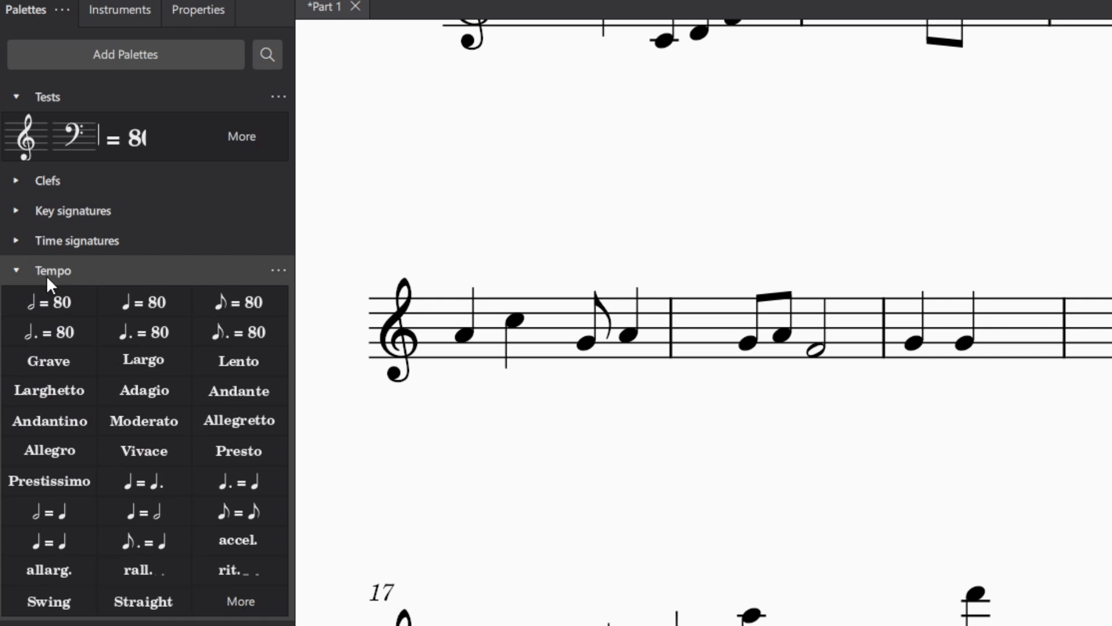
pyautogui.click(16, 270)
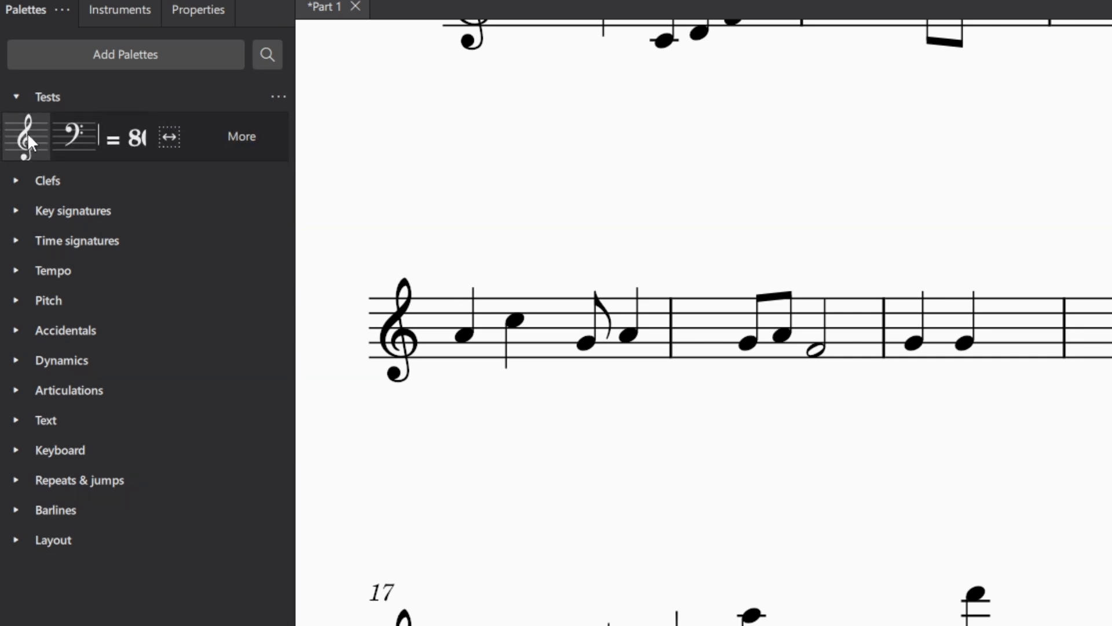
pyautogui.moveTo(23, 219)
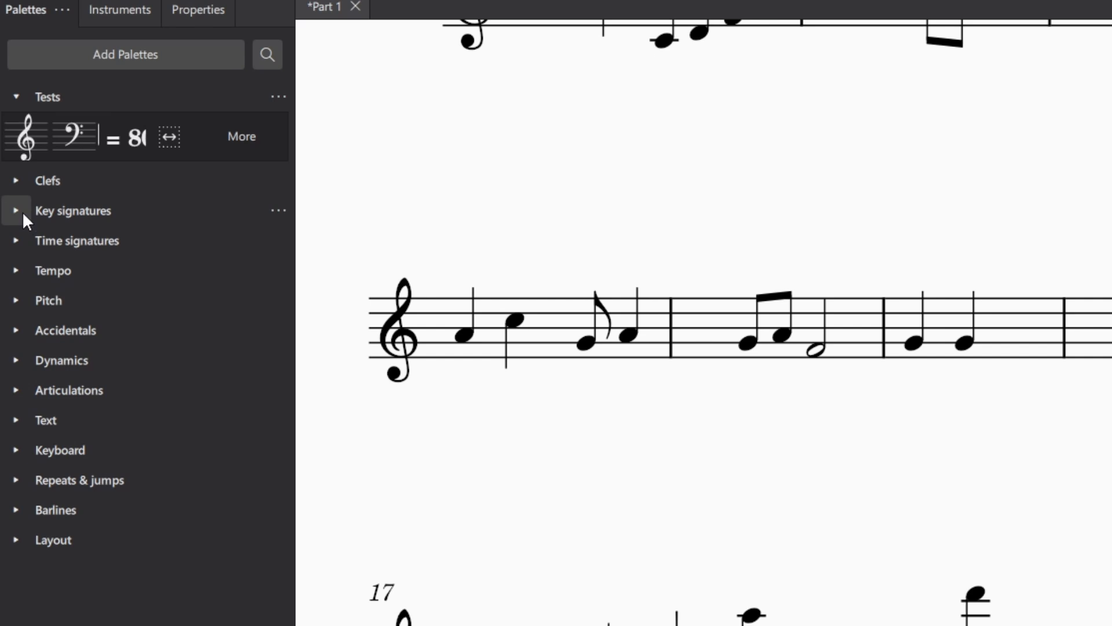
# Step: Expand the Key signatures and Time signatures palettes, then bring up the Word music test worksheet
pyautogui.click(16, 209)
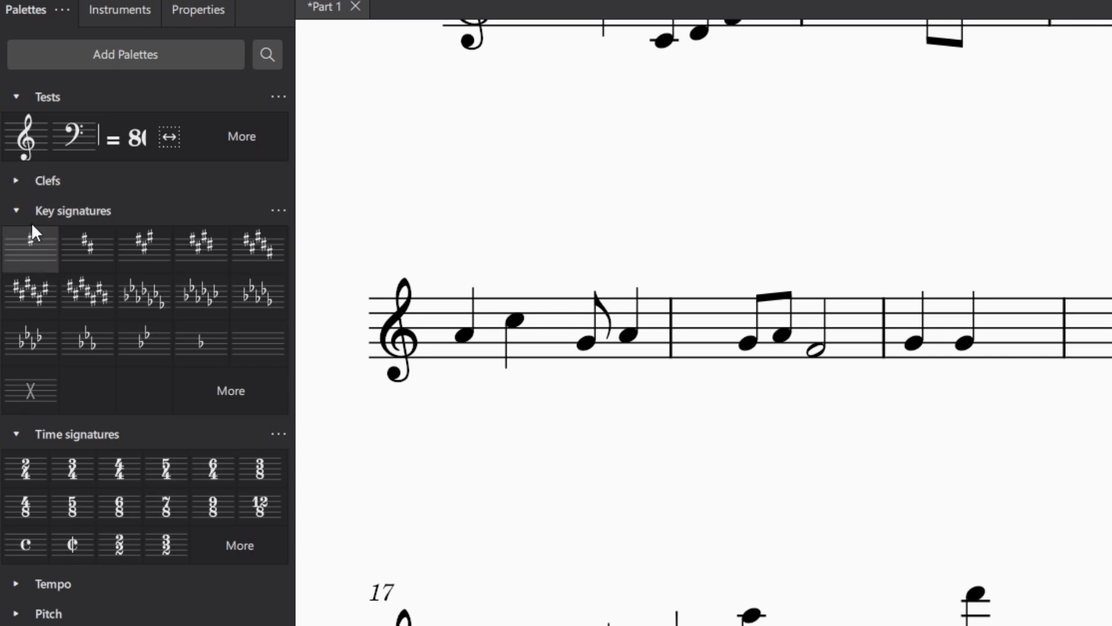
pyautogui.moveTo(135, 220)
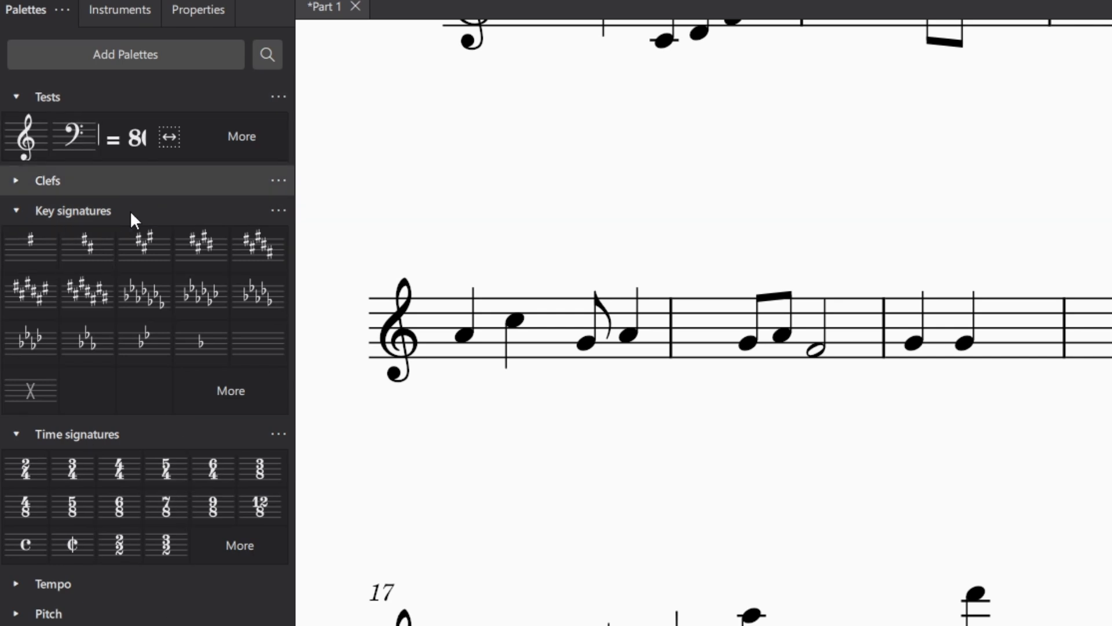
pyautogui.click(15, 96)
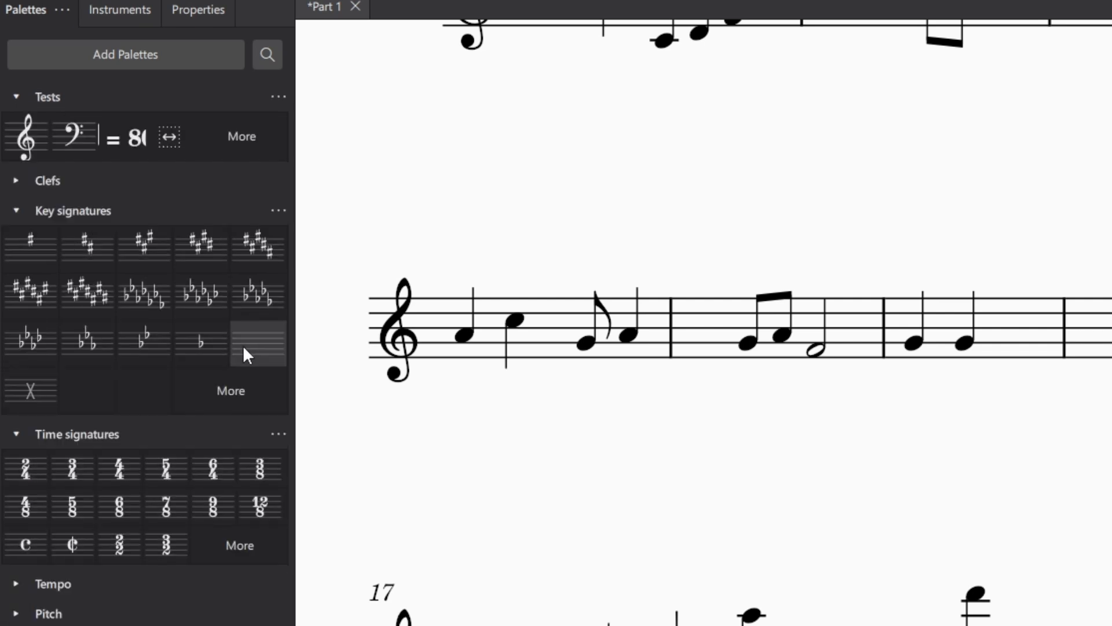
pyautogui.click(379, 614)
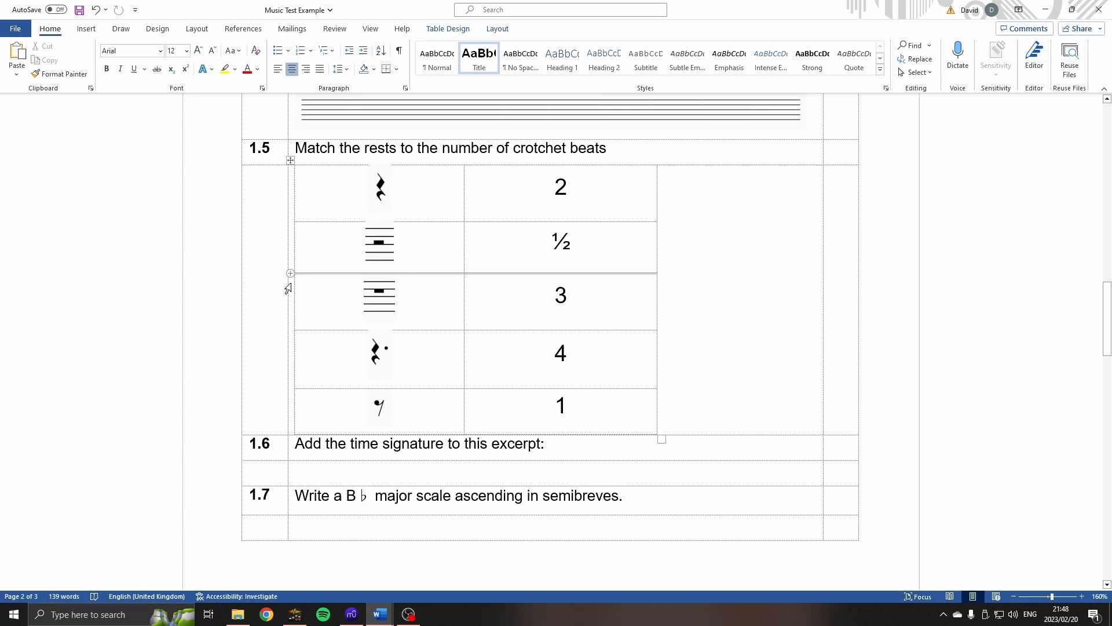
# Step: Scroll the Music Test Example document down to question 1.6 and its empty answer row
pyautogui.scroll(-3)
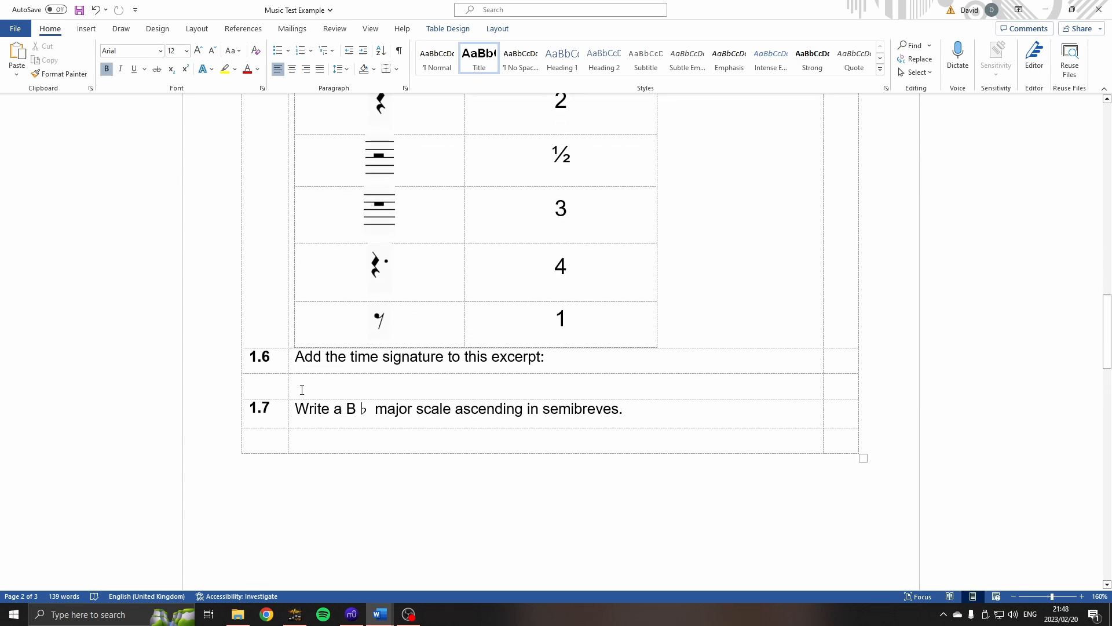
pyautogui.moveTo(863, 385)
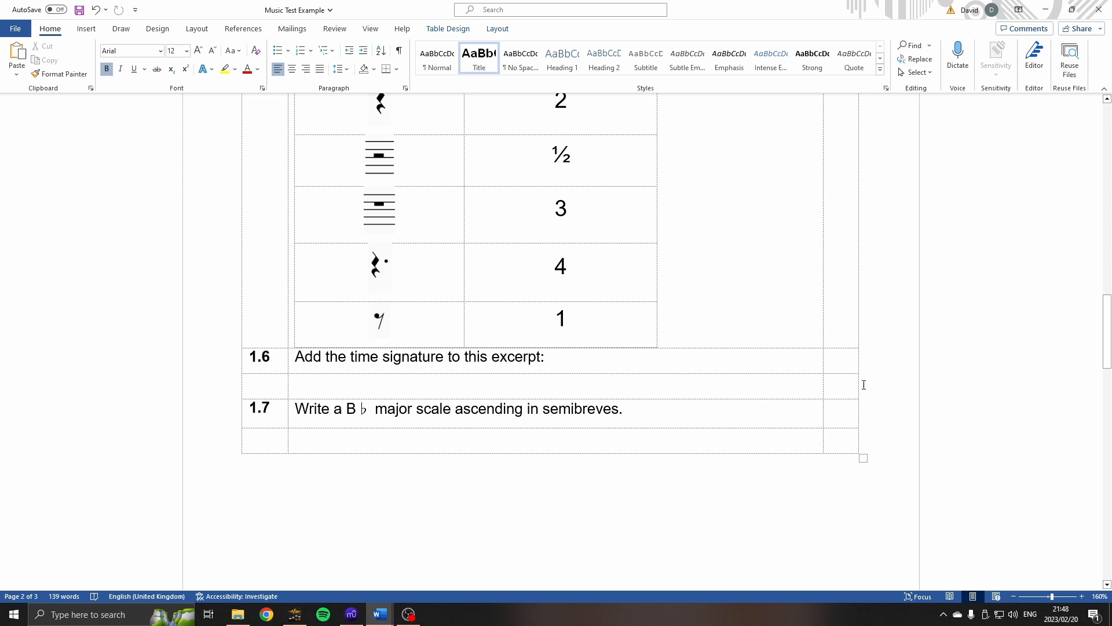
pyautogui.click(350, 614)
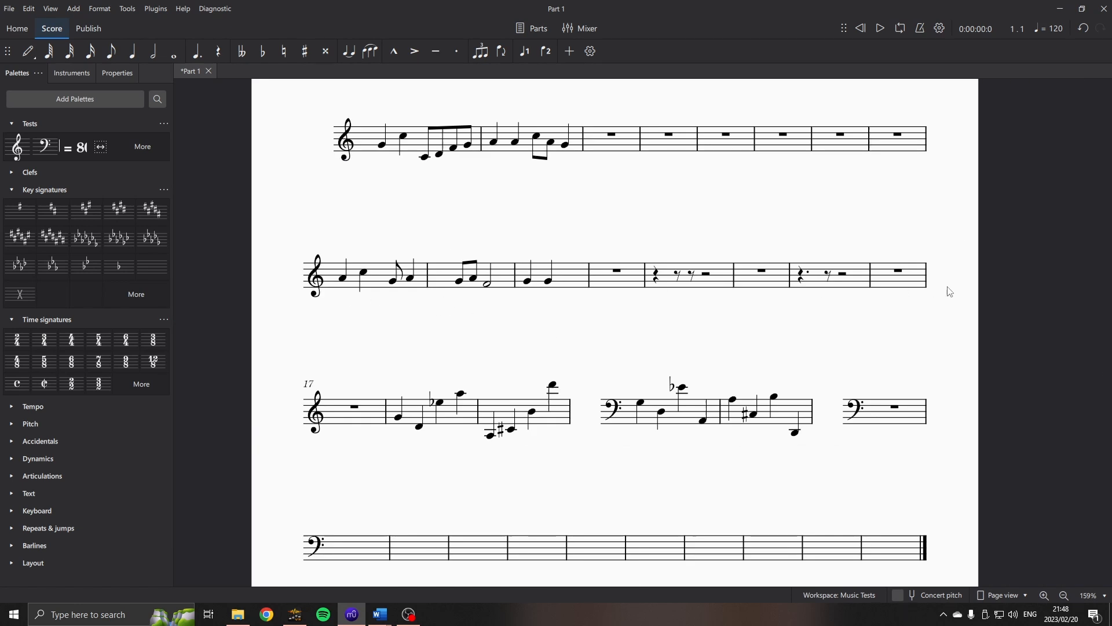
pyautogui.moveTo(937, 295)
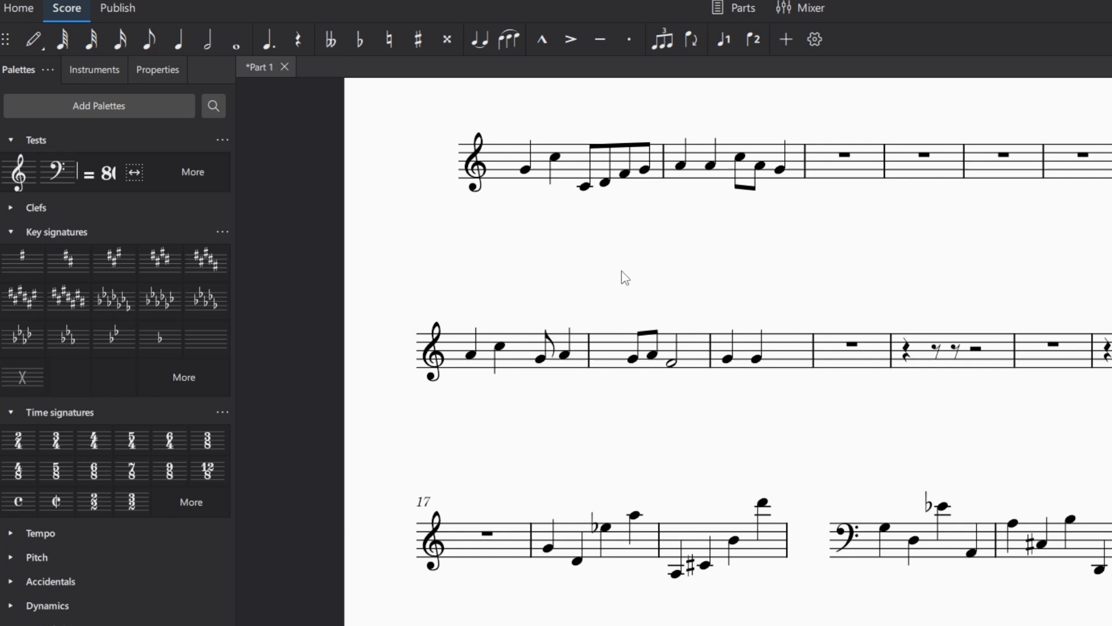
# Step: Show the Properties panel and bring up Page settings for the Part 1 score
pyautogui.click(157, 70)
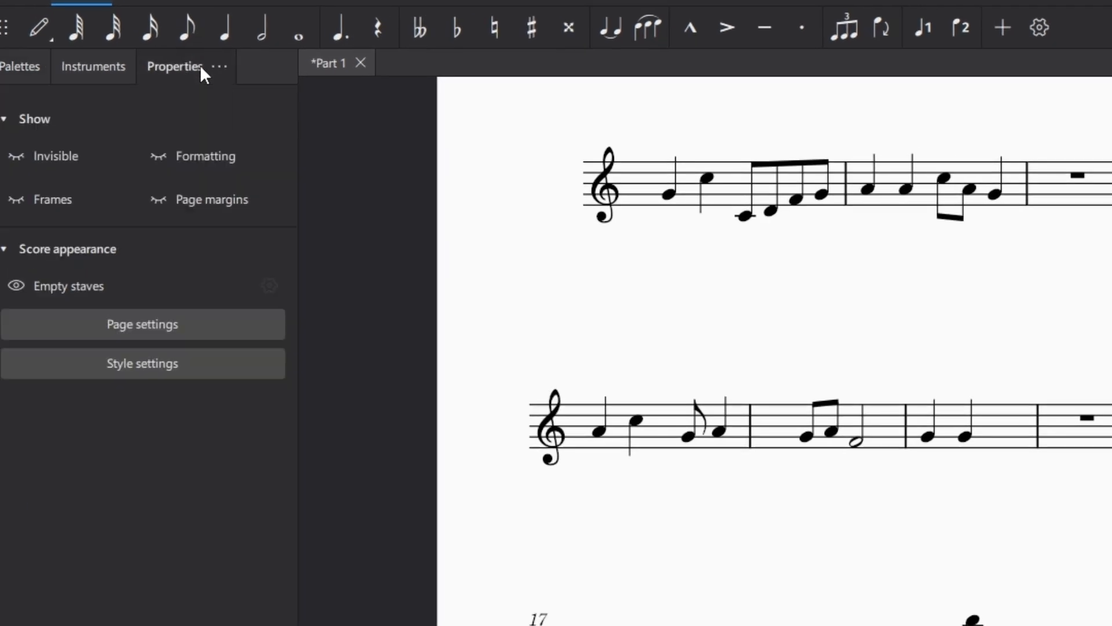
pyautogui.moveTo(154, 325)
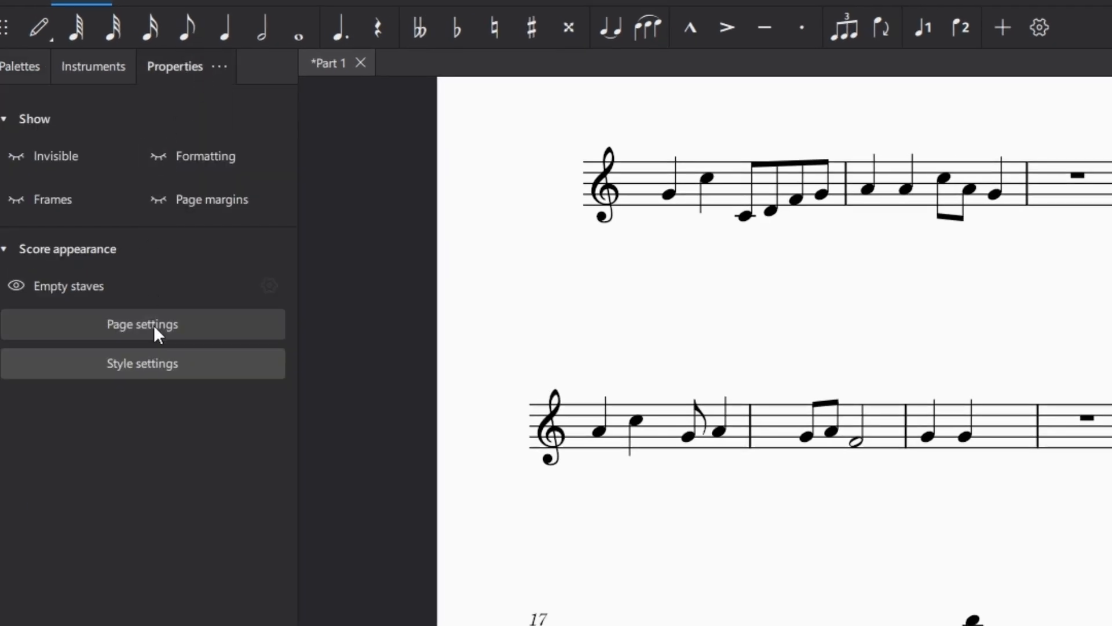
pyautogui.click(141, 324)
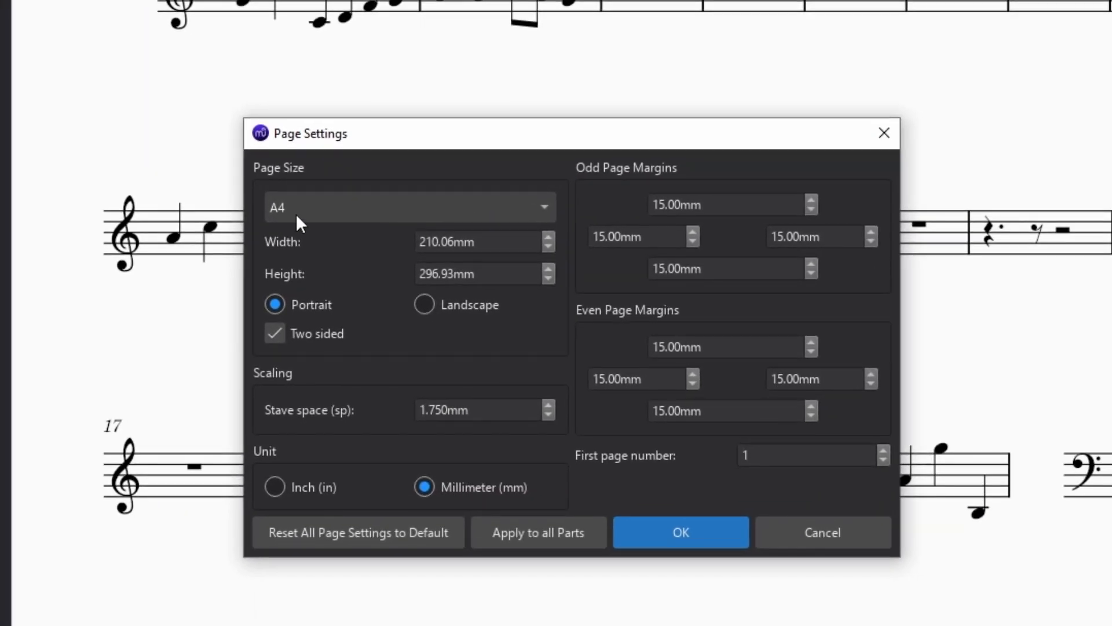
pyautogui.moveTo(435, 245)
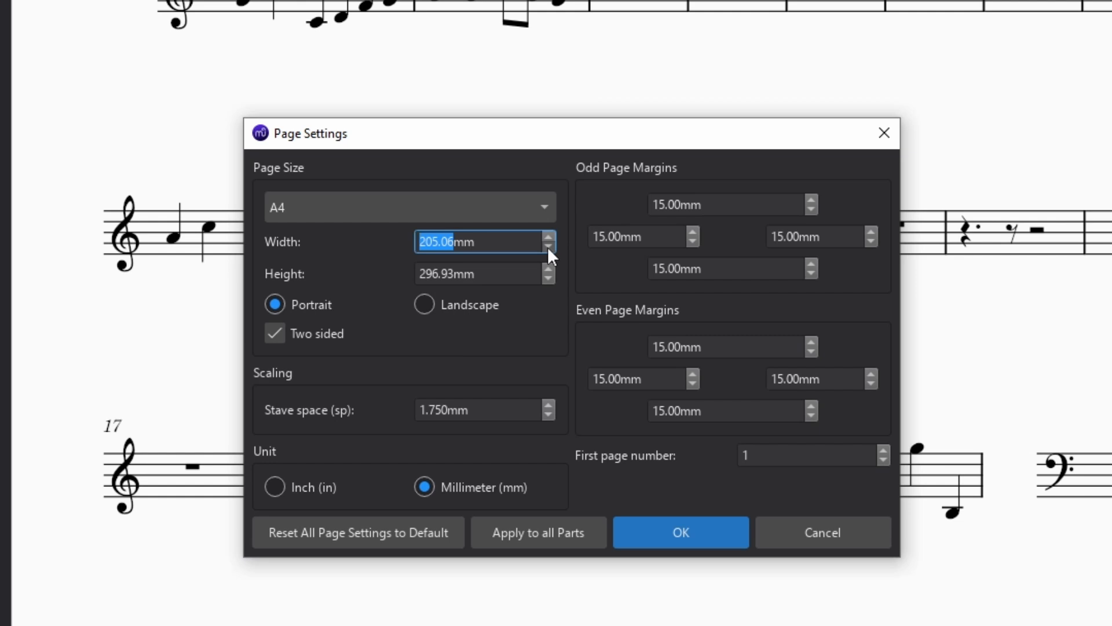
# Step: Reduce the page width to 187.06 mm and apply it so the staves reflow shorter
pyautogui.click(547, 246)
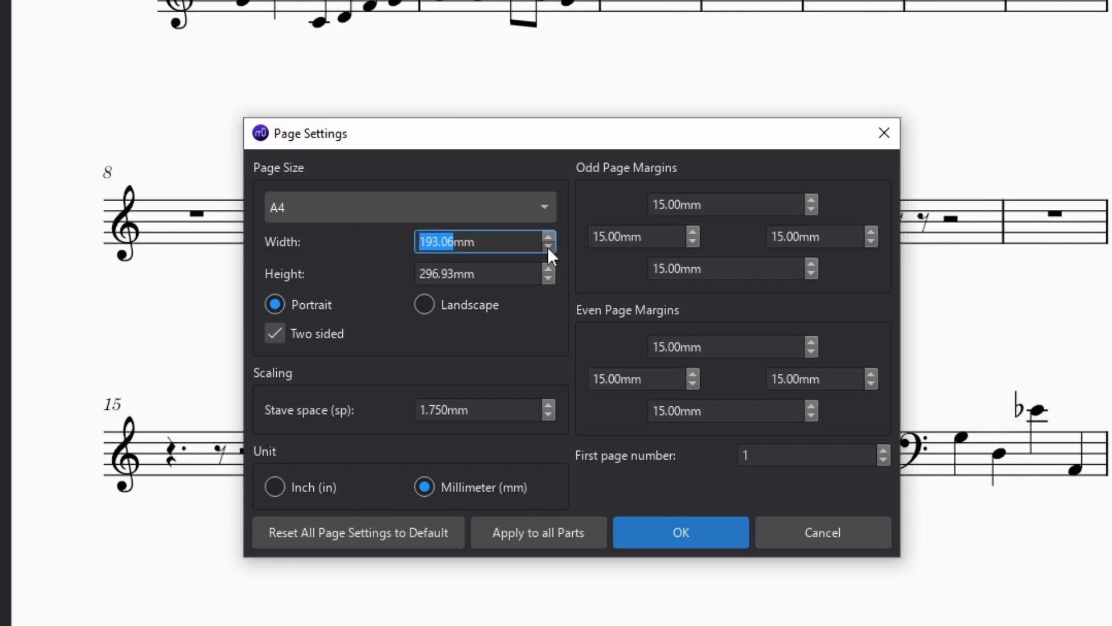
pyautogui.click(547, 247)
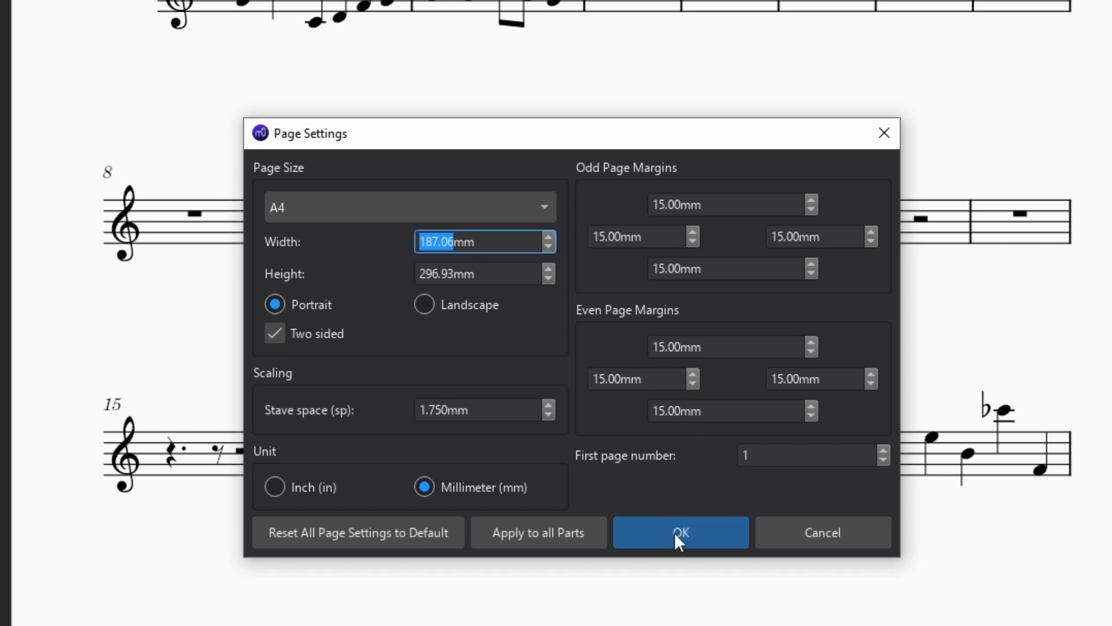
pyautogui.click(679, 532)
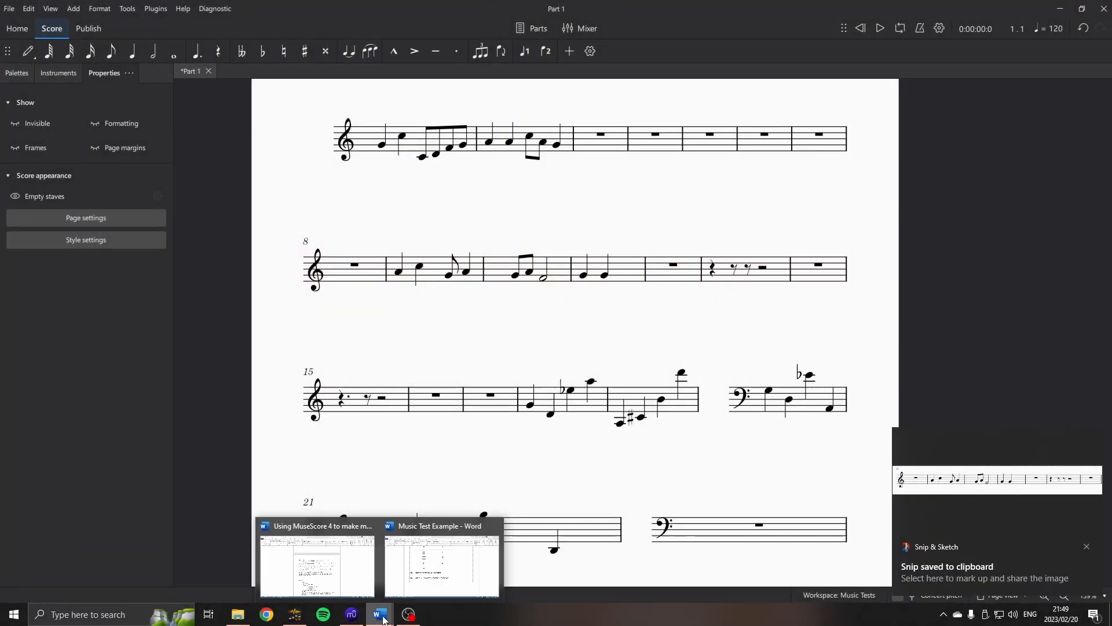
# Step: Paste the snipped stave excerpt under question 1.6 in Word, then switch to The Miracle reworked score
pyautogui.click(440, 560)
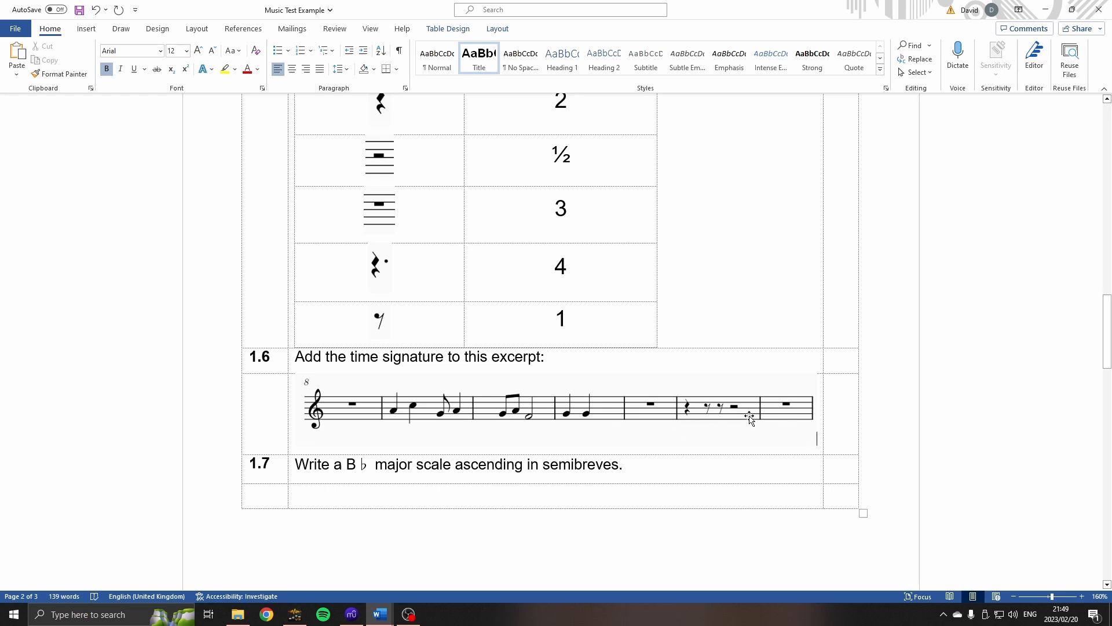
pyautogui.moveTo(745, 418)
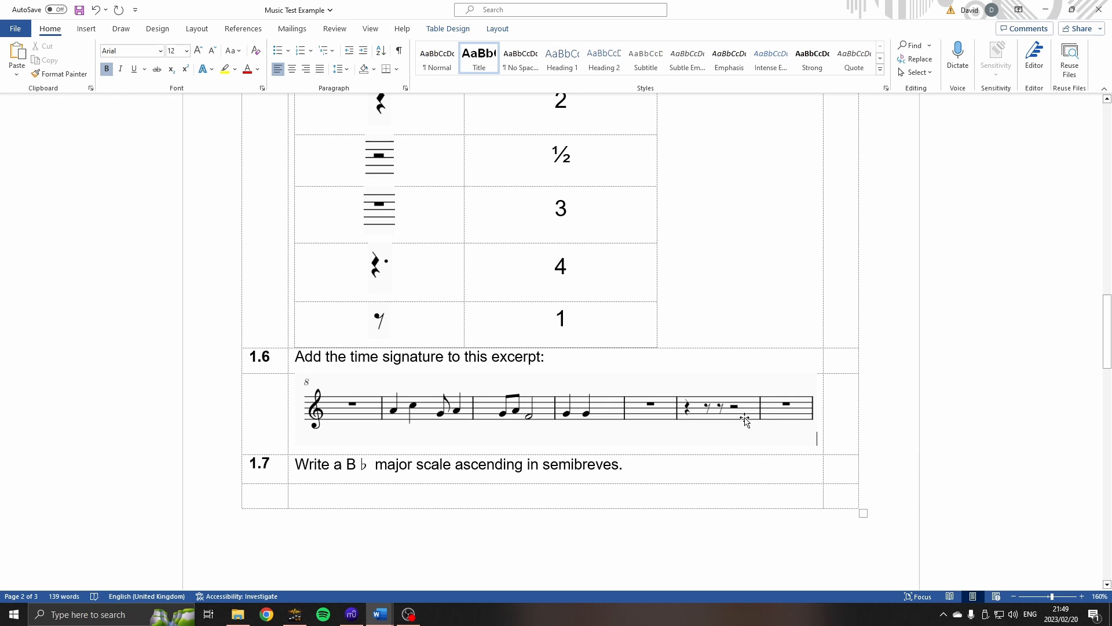
pyautogui.scroll(-3)
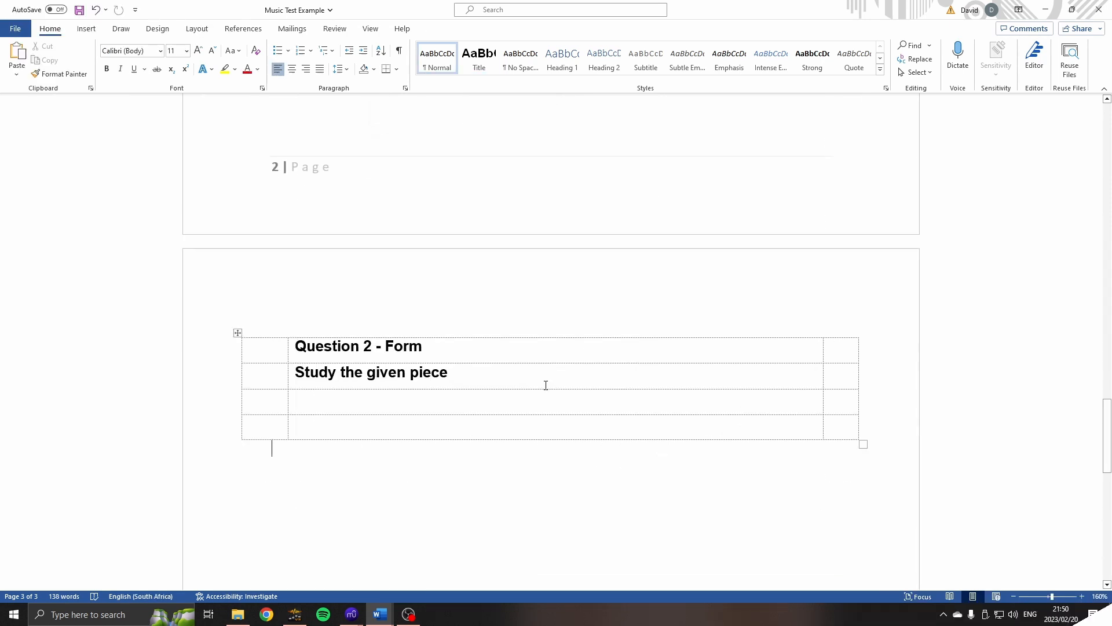
pyautogui.moveTo(415, 384)
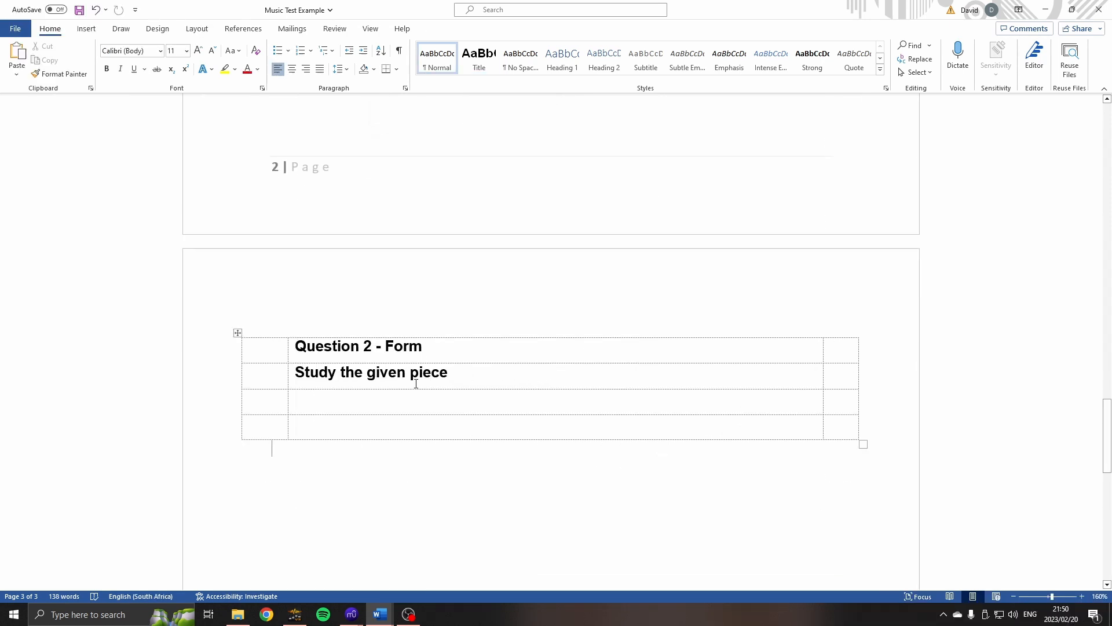
pyautogui.moveTo(351, 614)
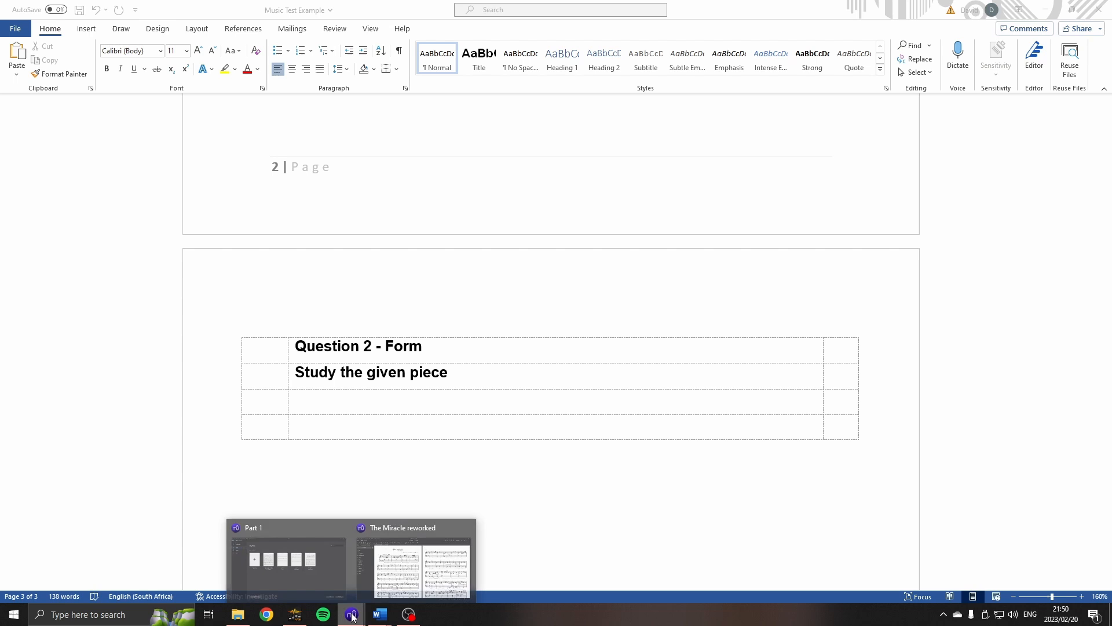
pyautogui.click(413, 557)
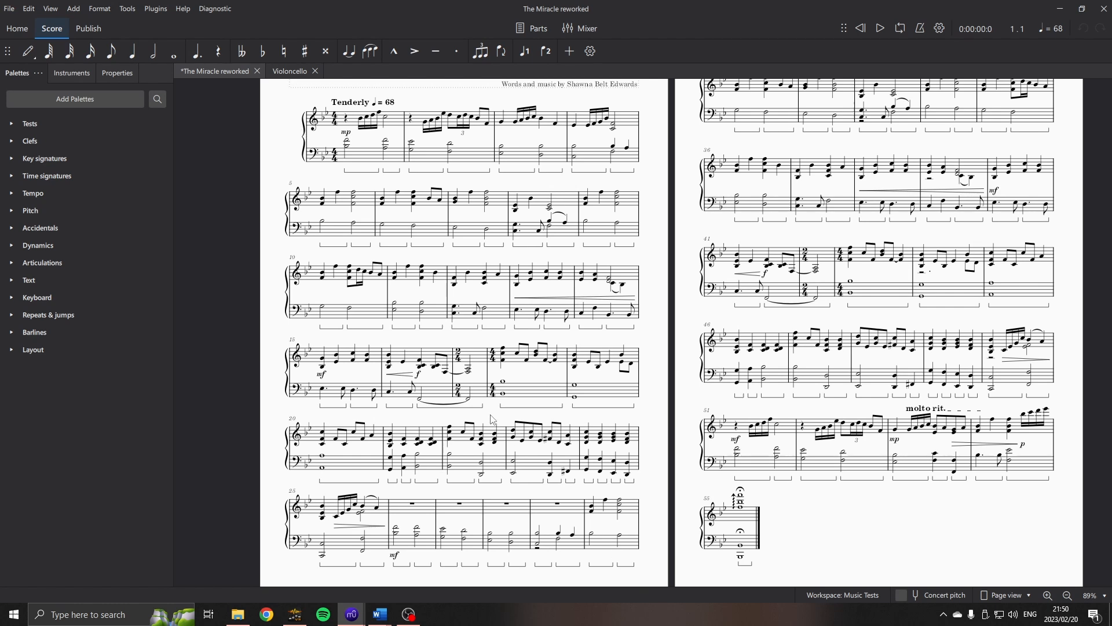
pyautogui.moveTo(254, 155)
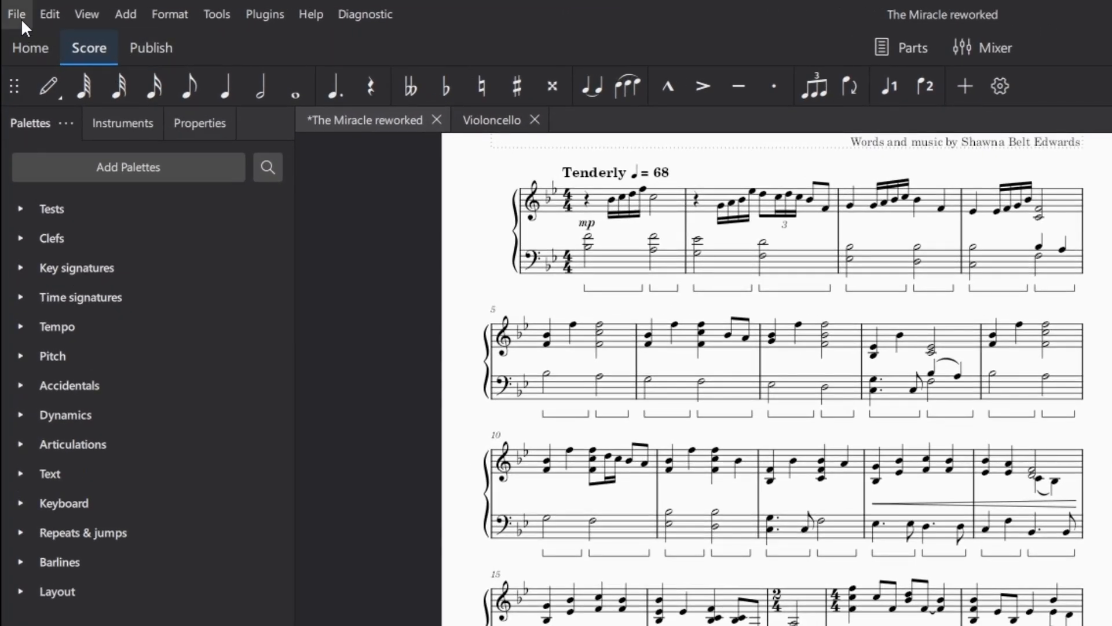
# Step: Export The Miracle reworked as 600 dpi PNG images with a transparent background via File > Export
pyautogui.click(15, 14)
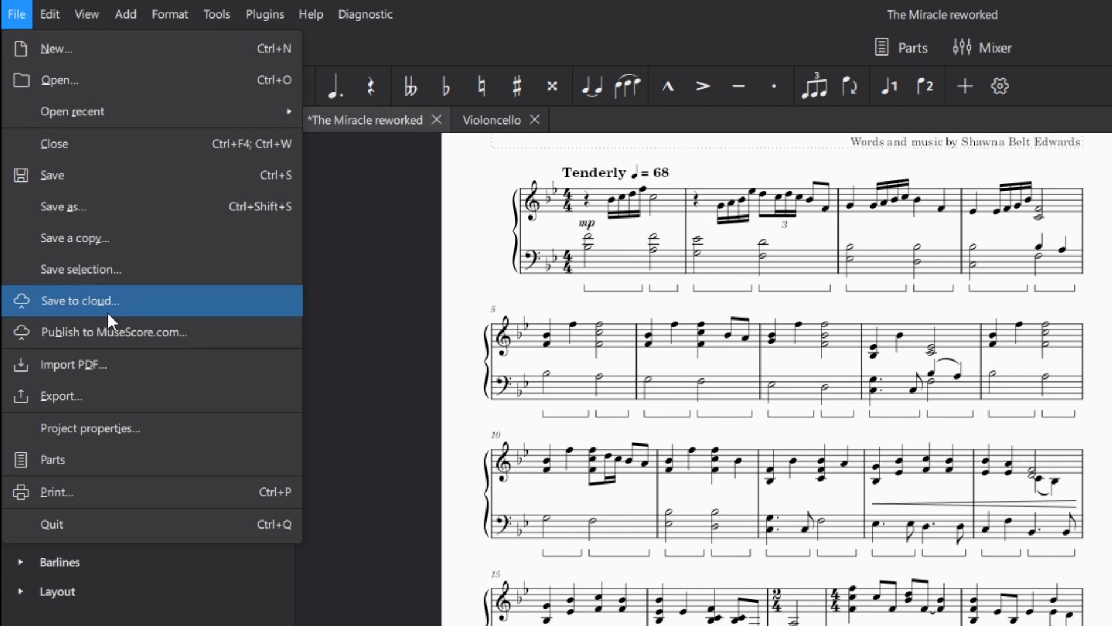
pyautogui.click(60, 397)
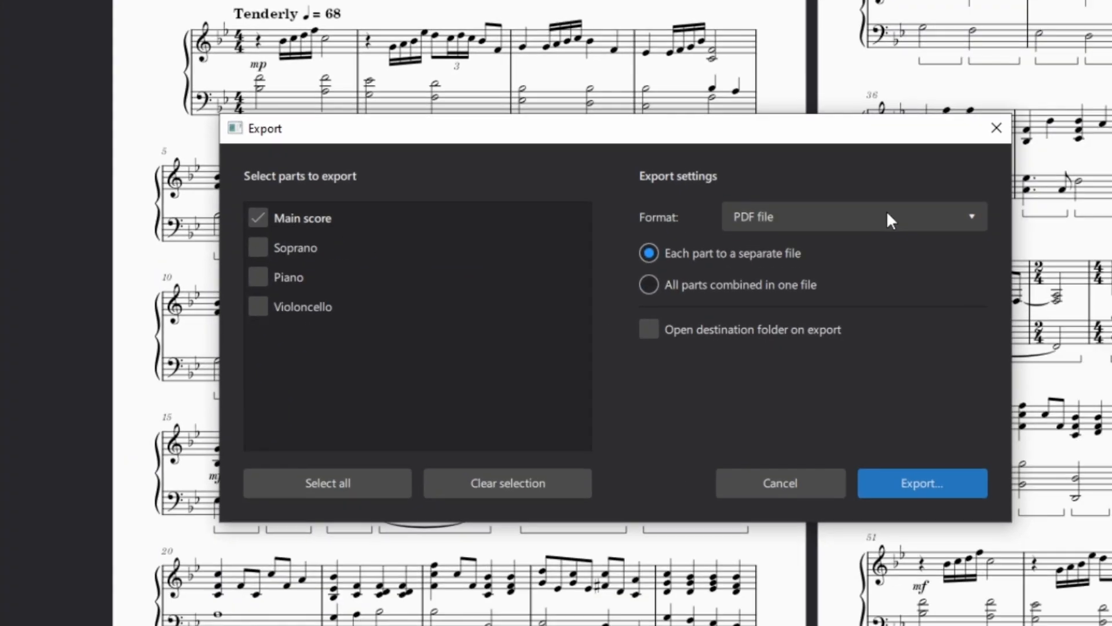
pyautogui.click(851, 216)
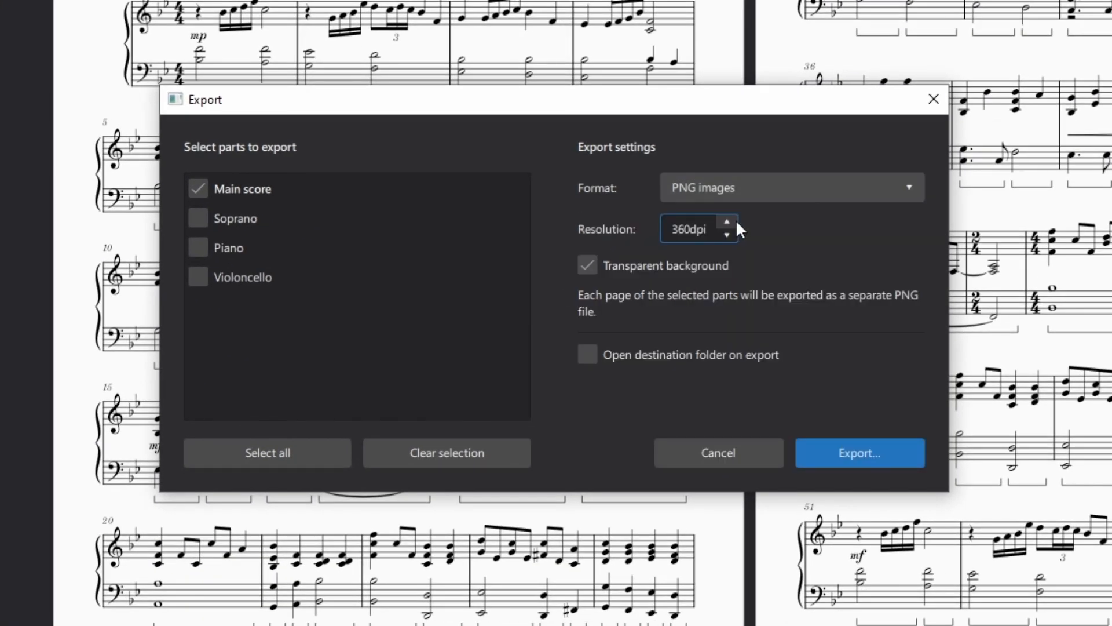
pyautogui.click(727, 223)
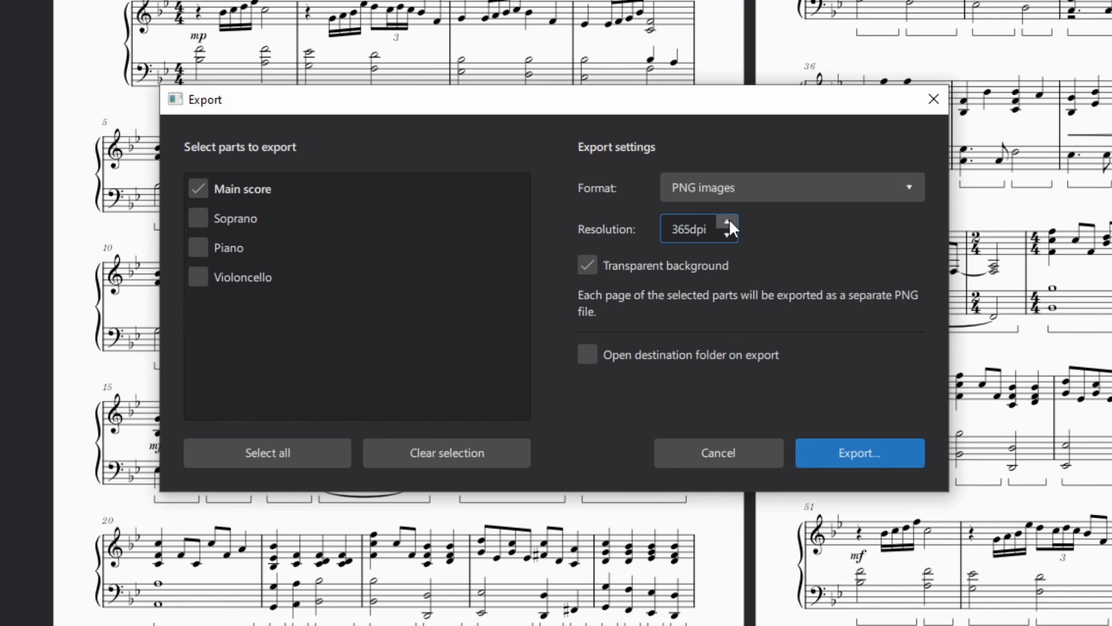
pyautogui.click(727, 223)
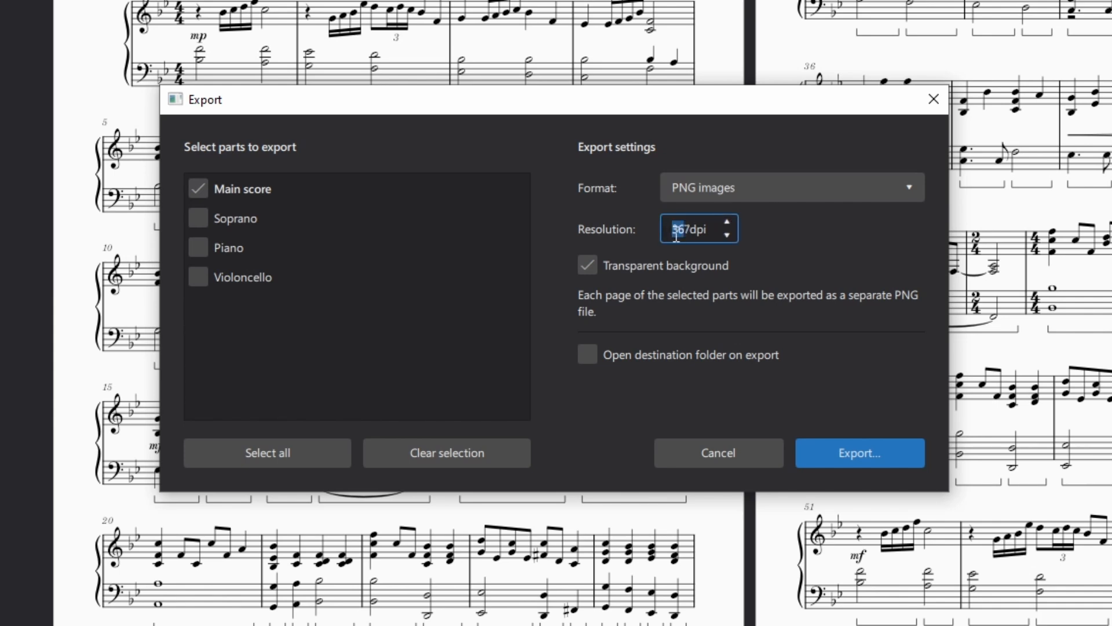
pyautogui.write('600')
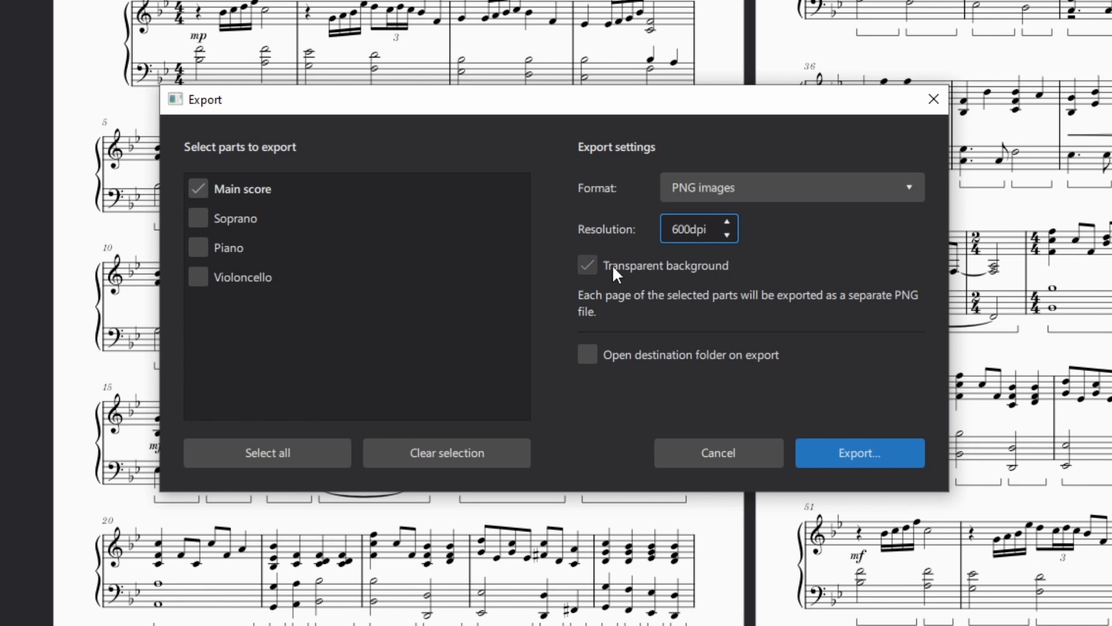
pyautogui.moveTo(589, 283)
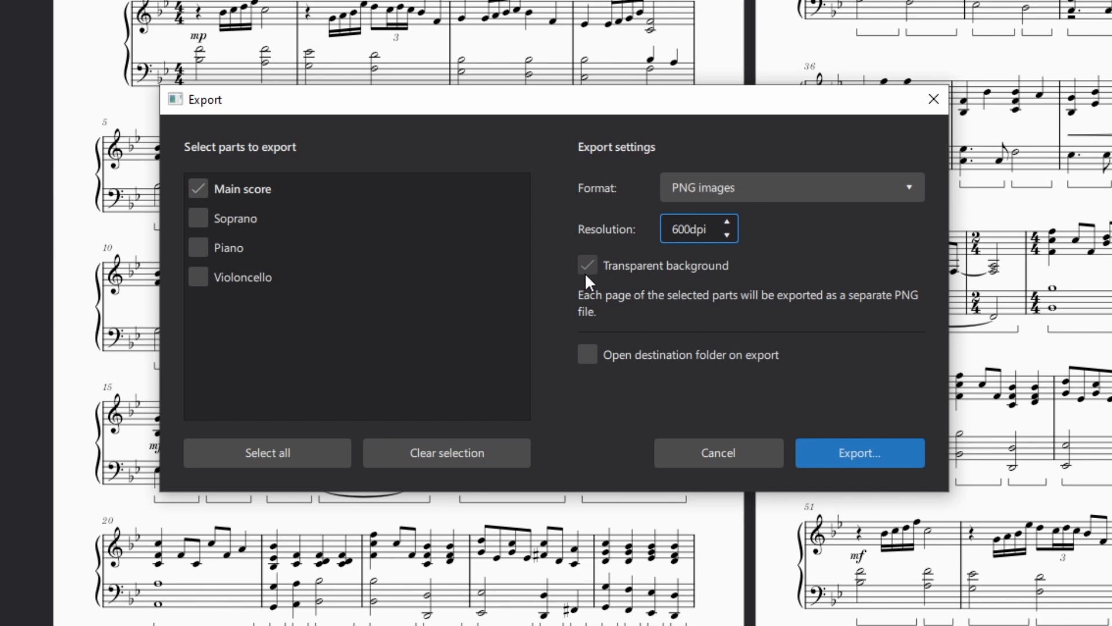
pyautogui.moveTo(595, 288)
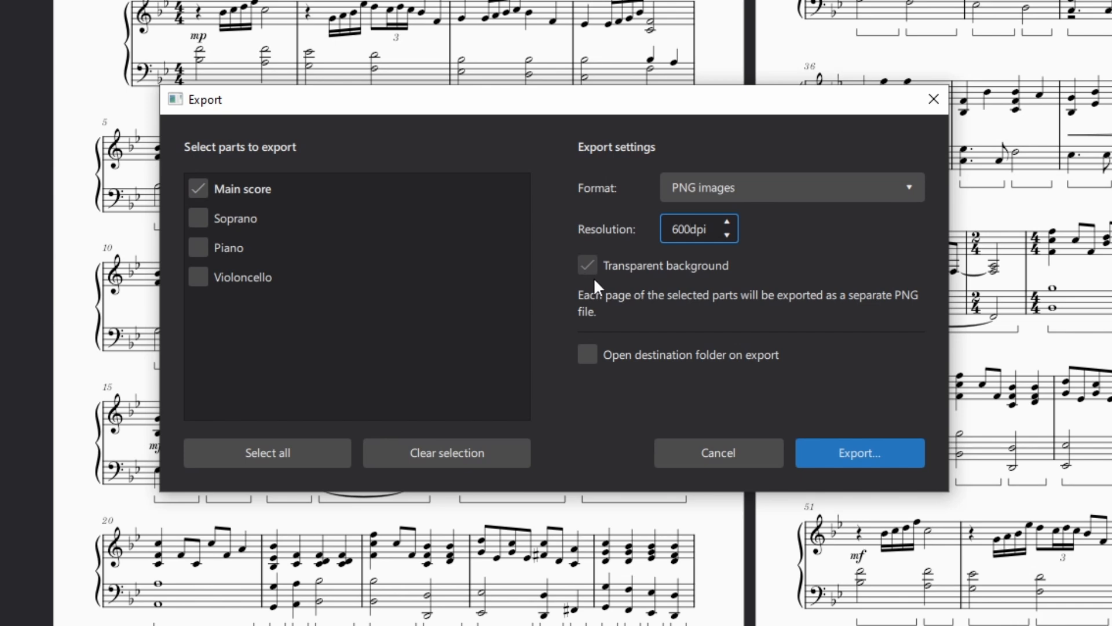
pyautogui.click(858, 453)
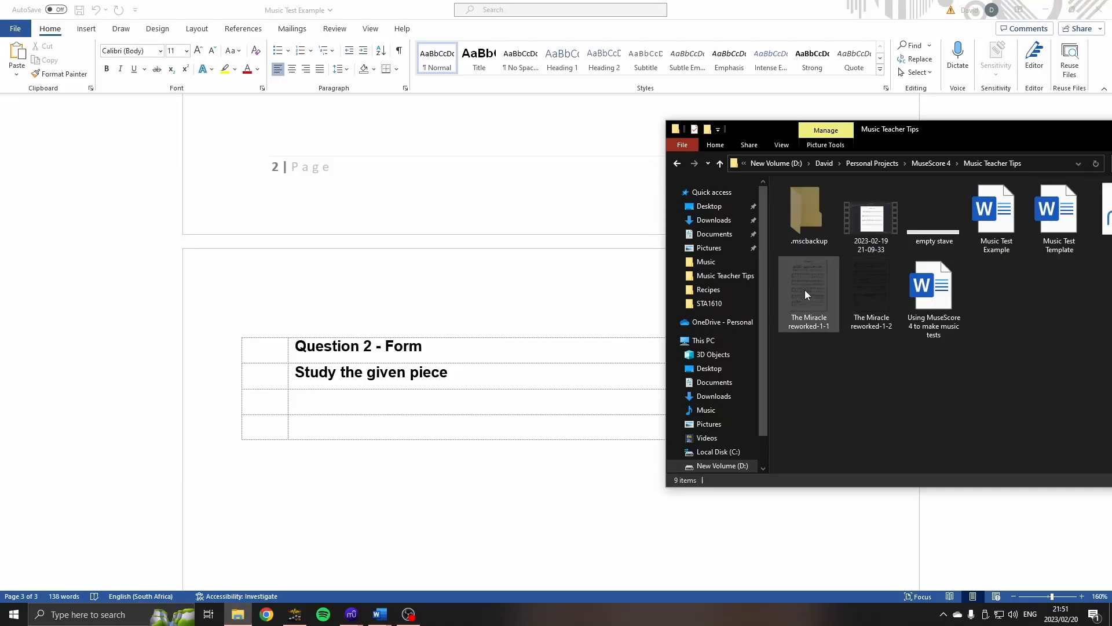
pyautogui.moveTo(822, 312)
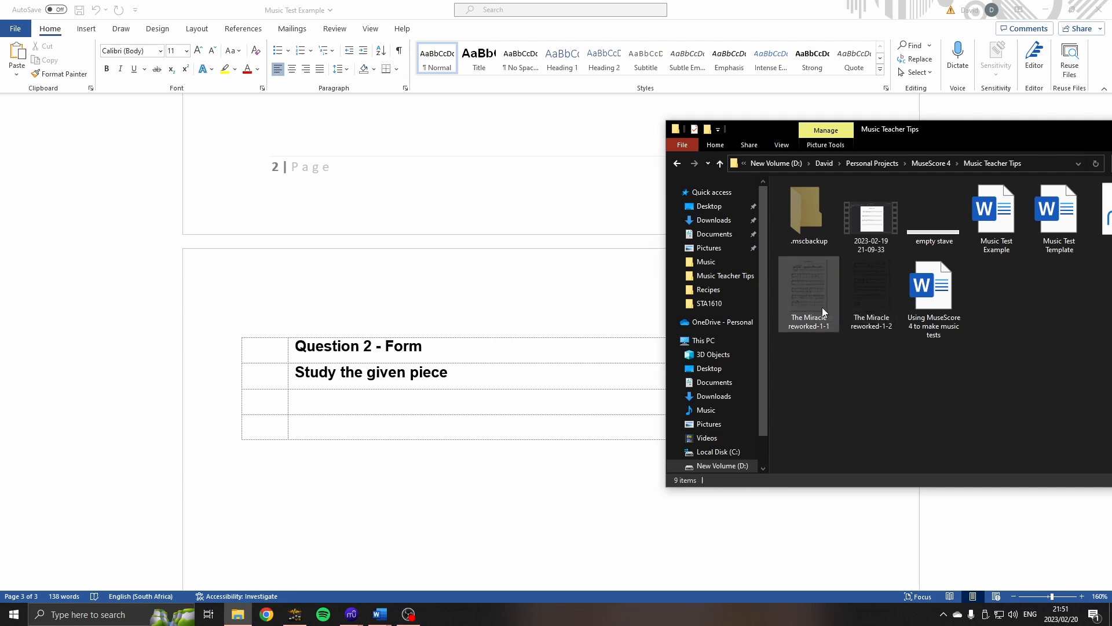
pyautogui.moveTo(871, 291)
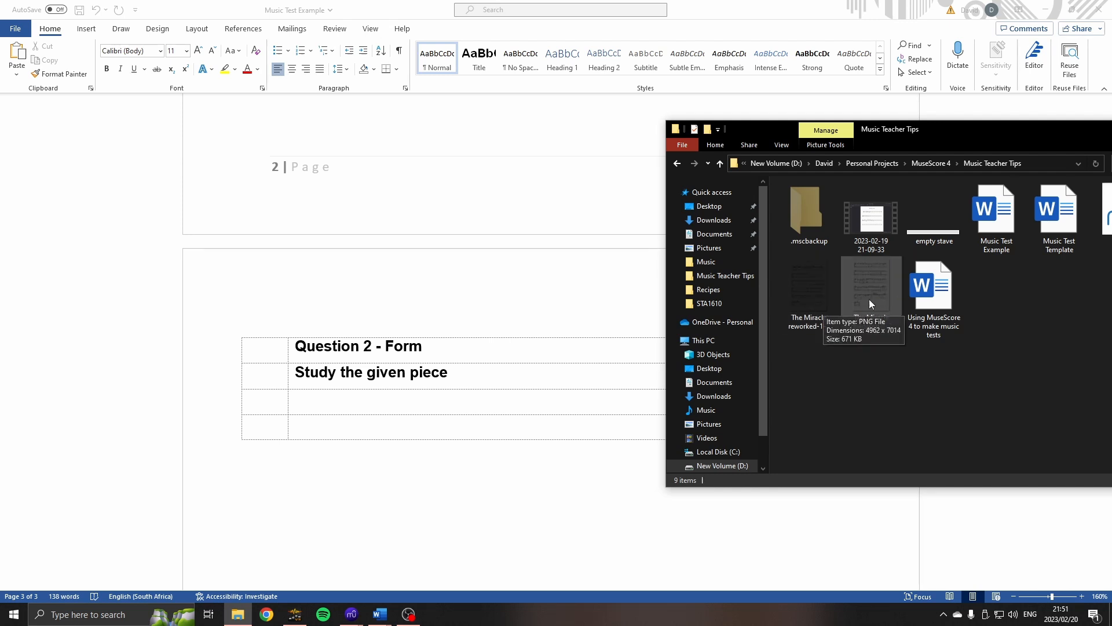
# Step: Drag The Miracle reworked-1-1 PNG into the empty table row beneath Question 2 in Word
pyautogui.click(440, 396)
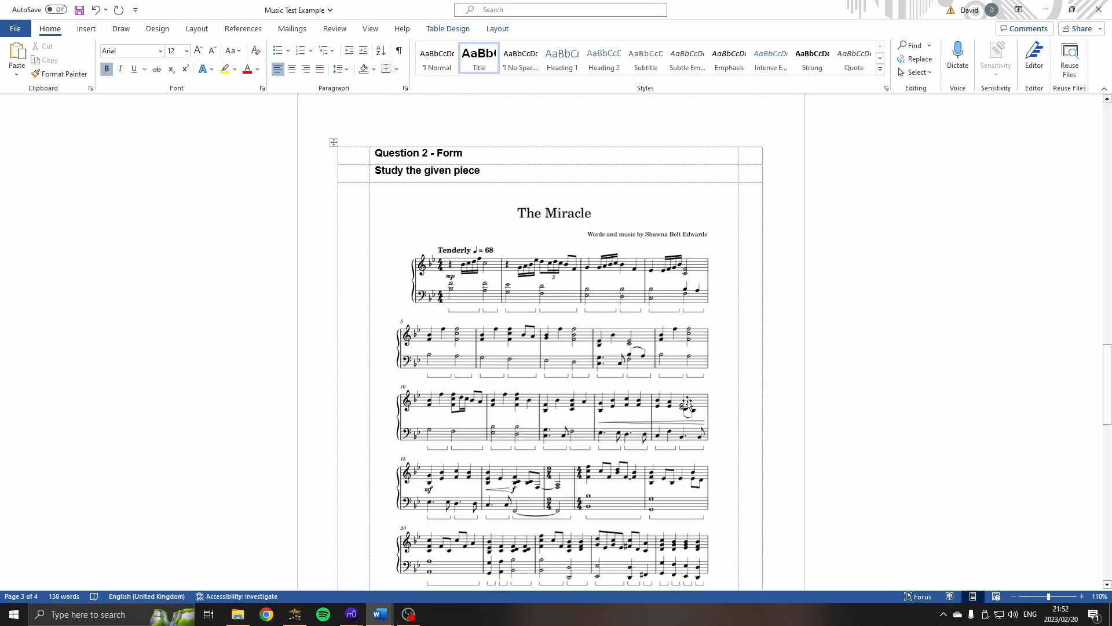
pyautogui.moveTo(353, 277)
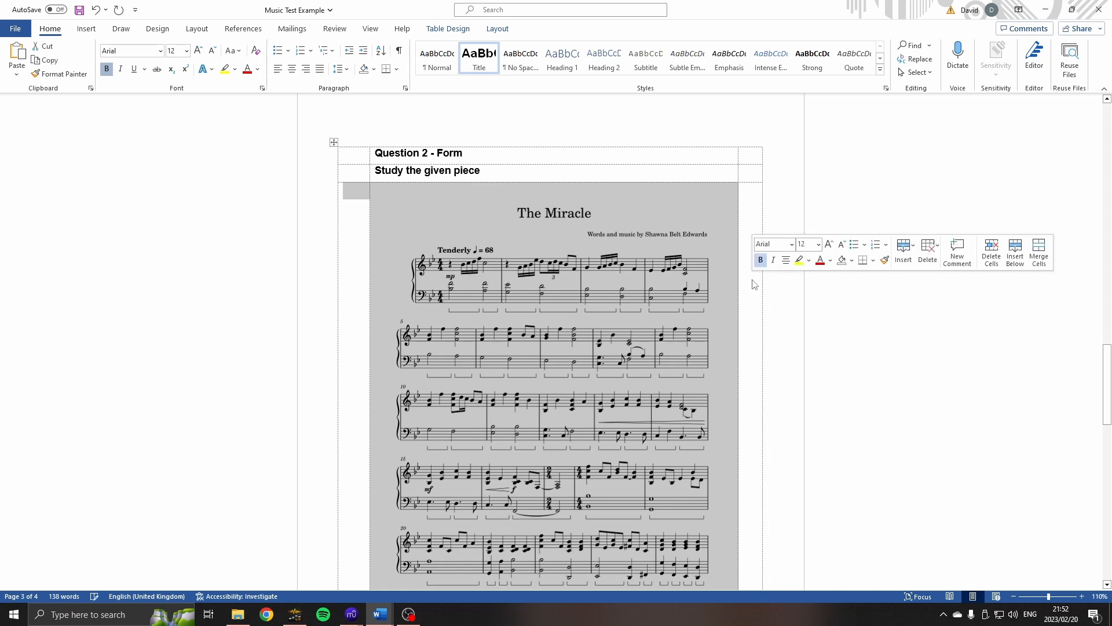
pyautogui.moveTo(747, 227)
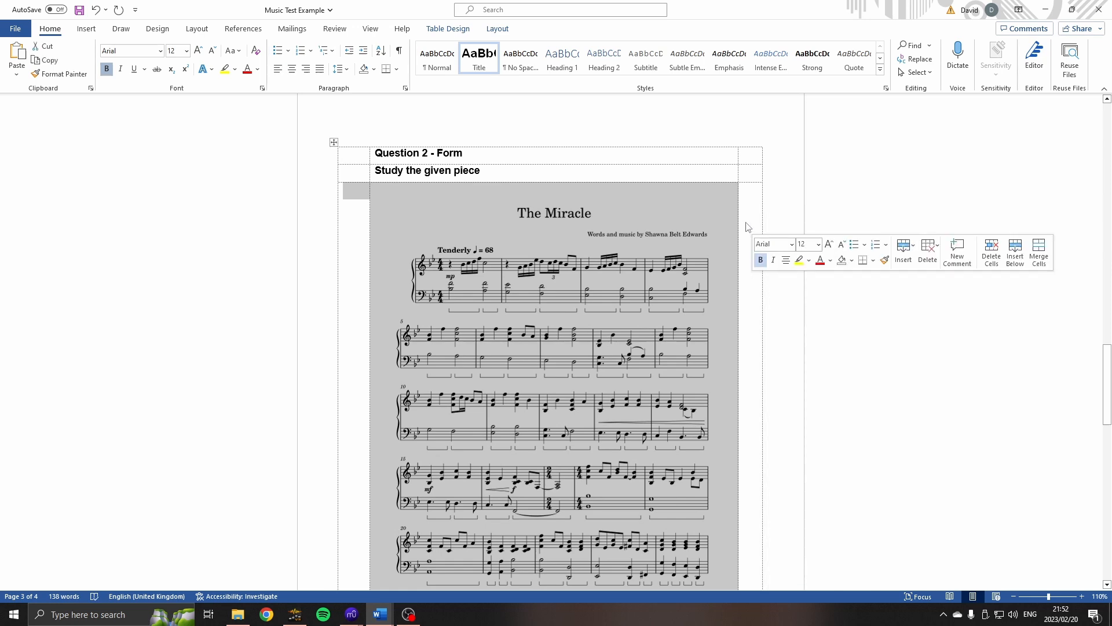
pyautogui.moveTo(875, 275)
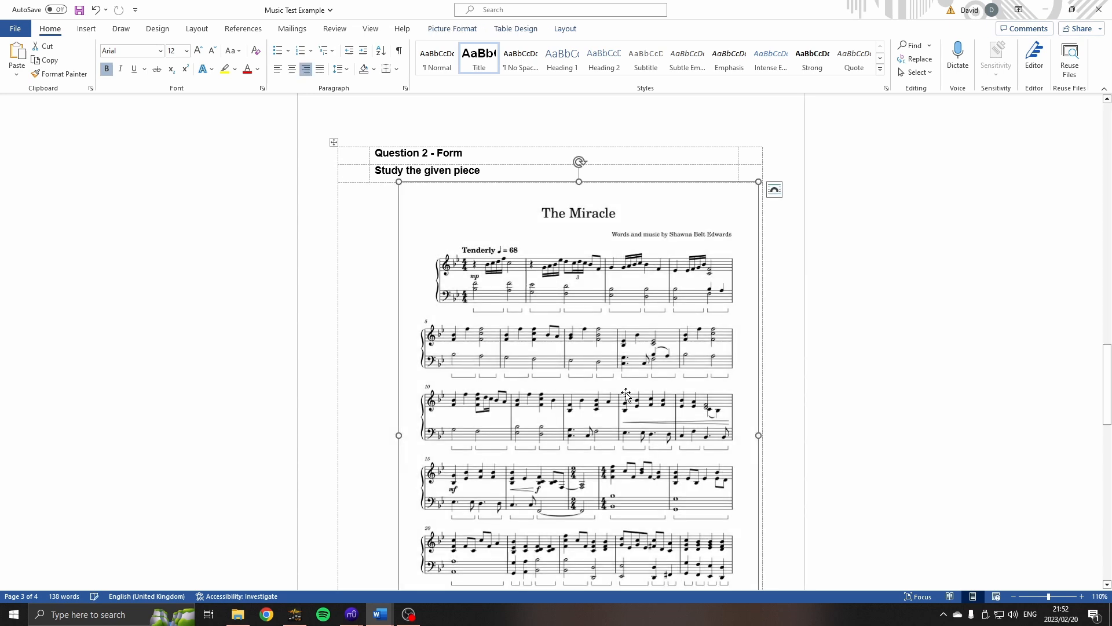
# Step: Left-align the first score page image in its cell and reopen the exported PNG folder
pyautogui.click(277, 68)
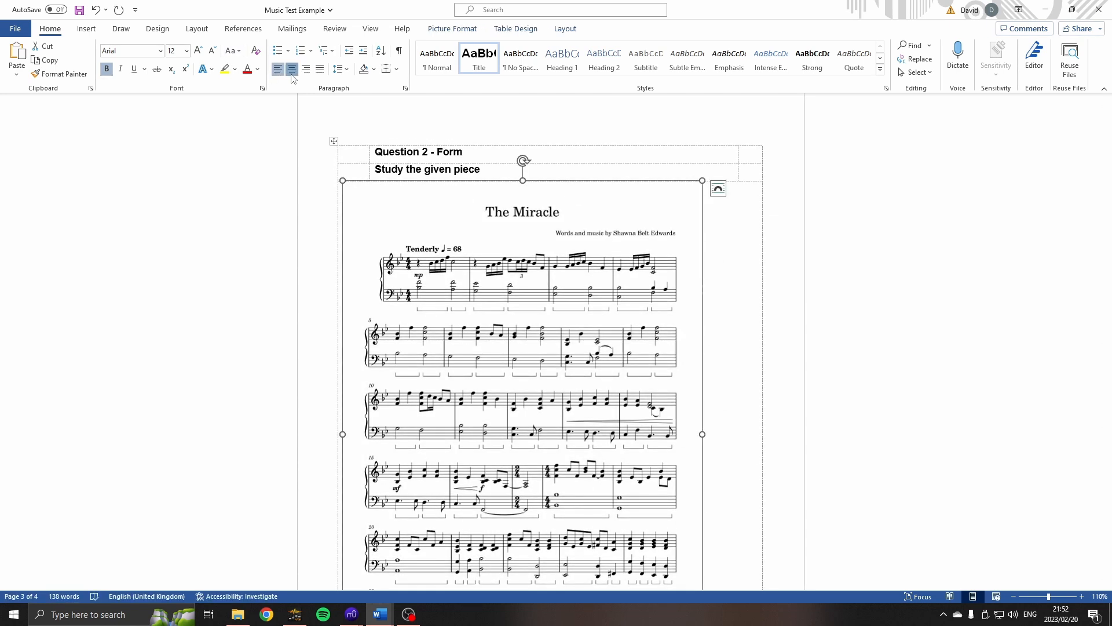
pyautogui.scroll(-3)
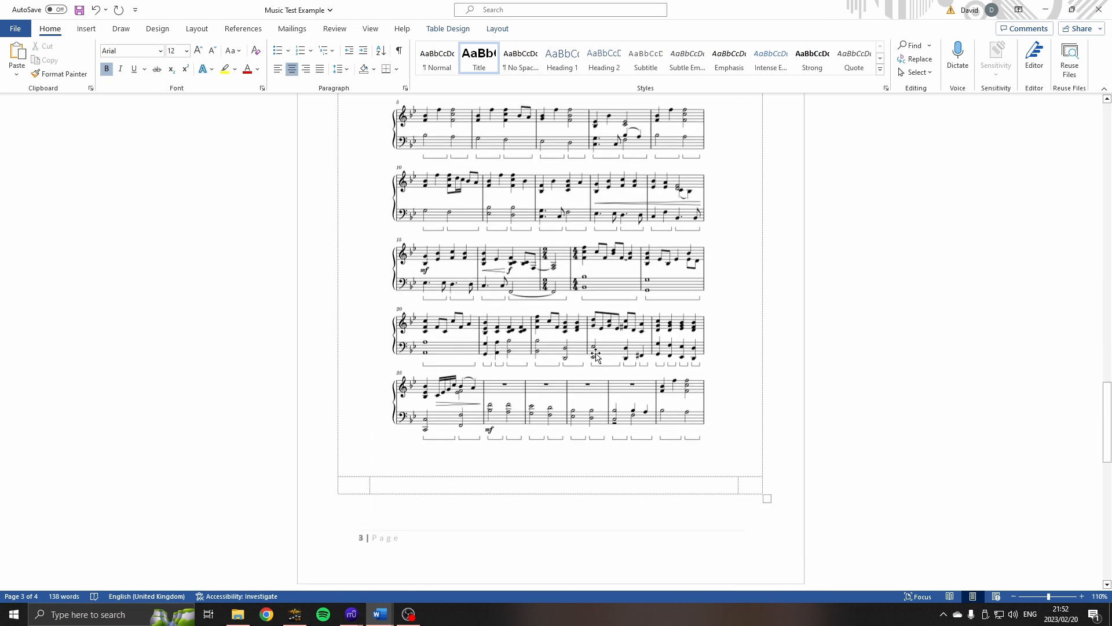
pyautogui.click(237, 614)
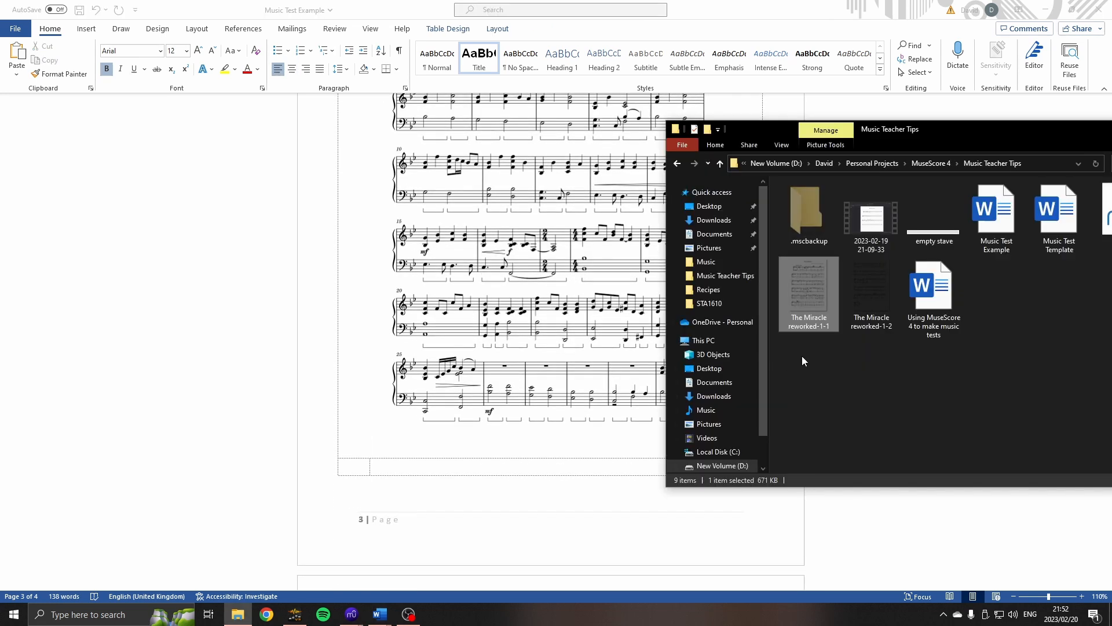
# Step: Drag 'The Miracle reworked-1-2' PNG into the next table row and check its placement
pyautogui.click(870, 293)
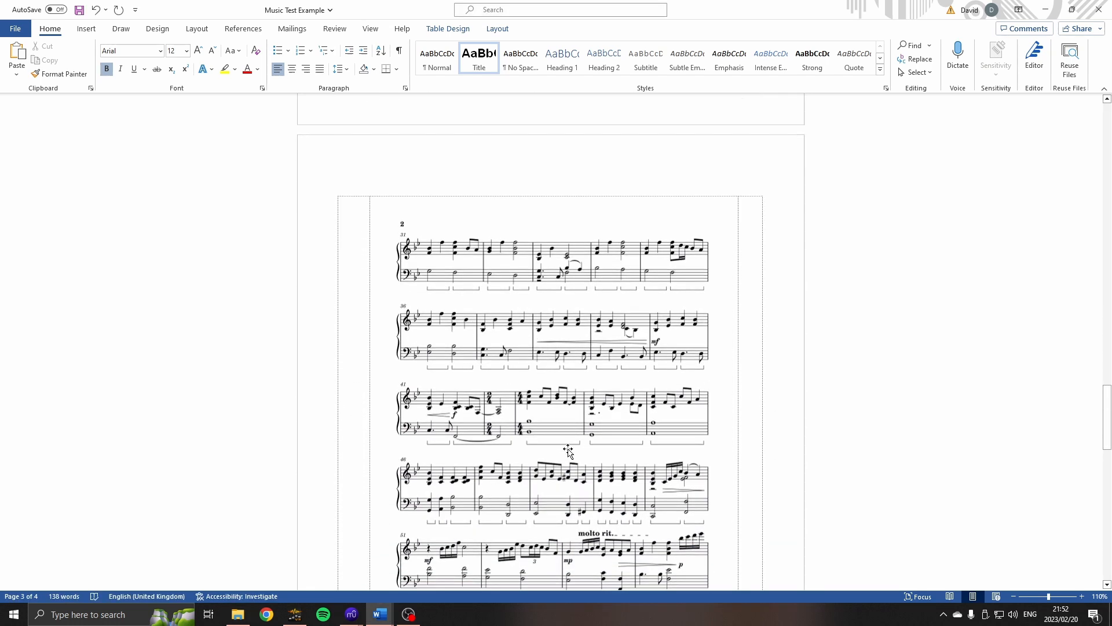
pyautogui.scroll(-3)
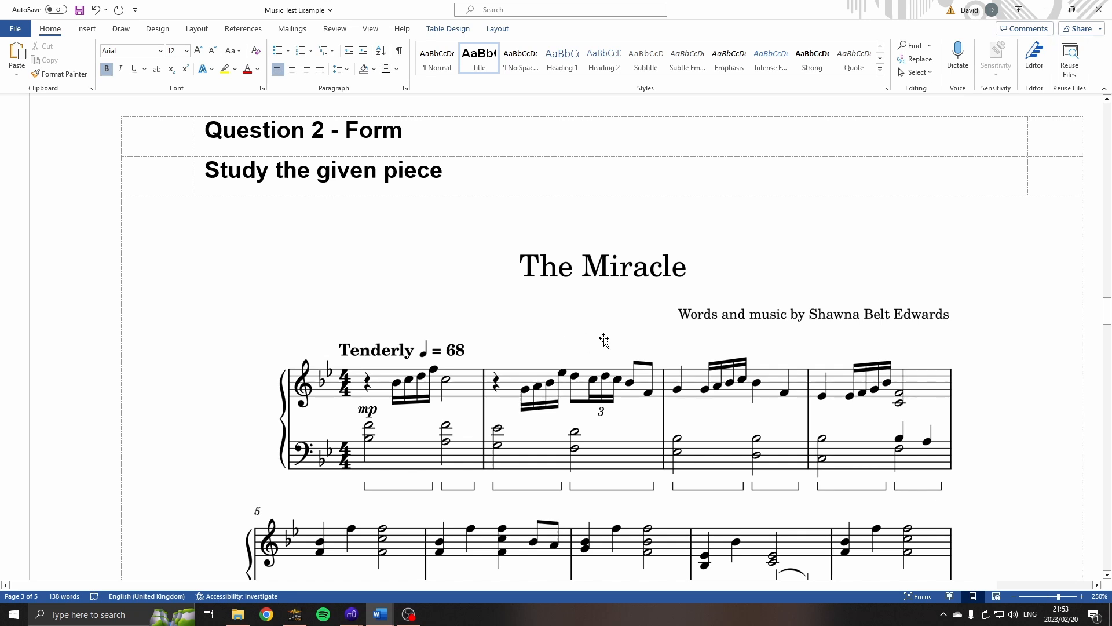
pyautogui.scroll(-3)
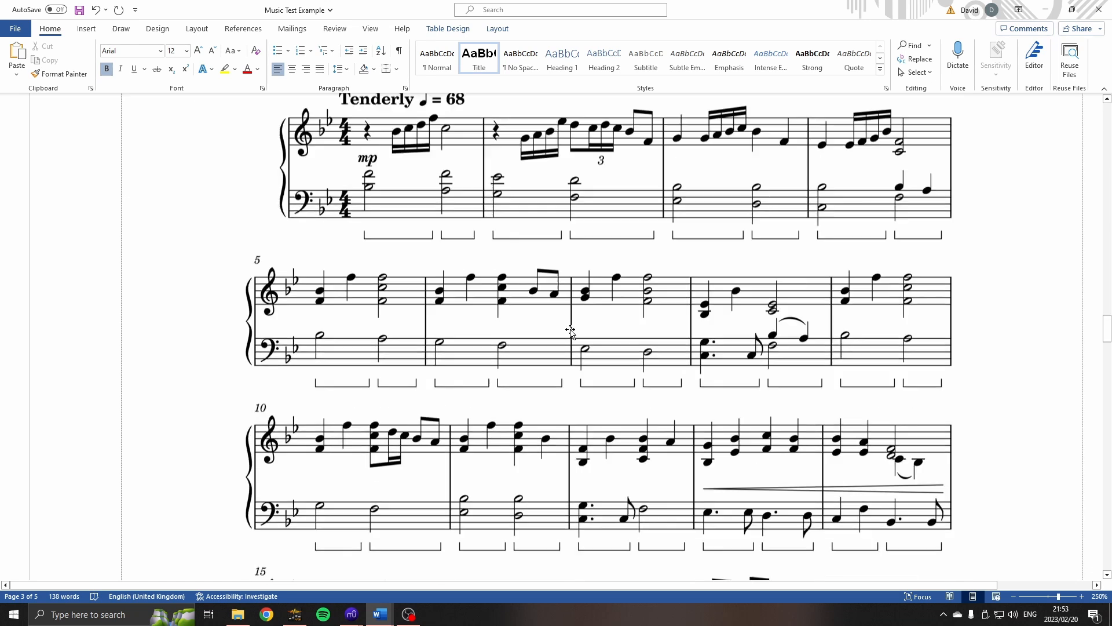
pyautogui.scroll(-3)
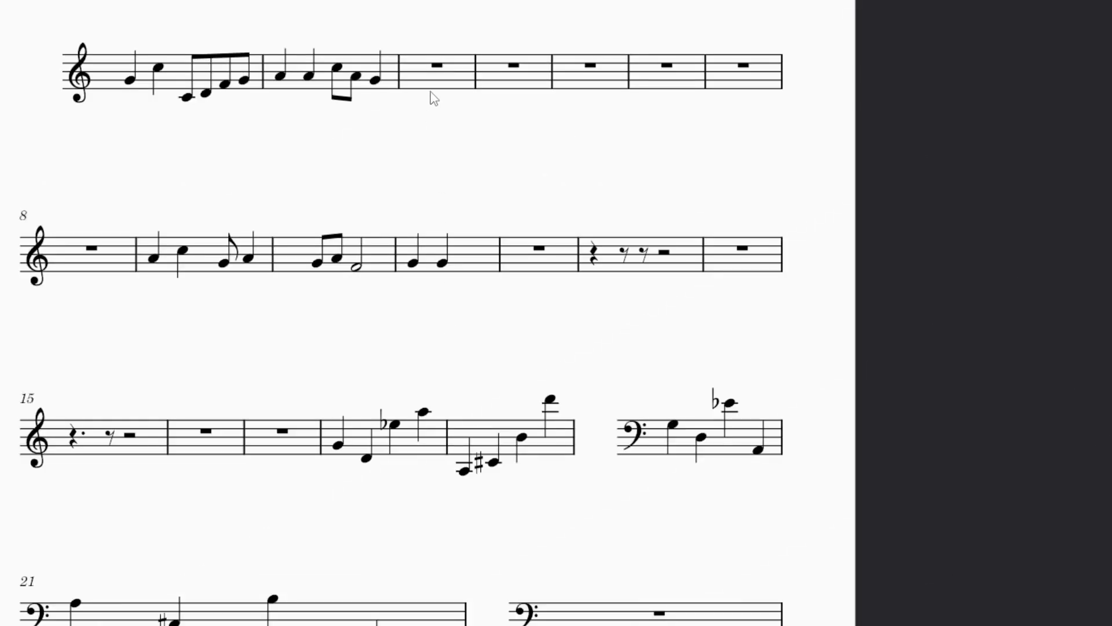
# Step: Enable Cutaway in Stave/Part properties so the piano stave hides its empty bars
pyautogui.rightClick(437, 67)
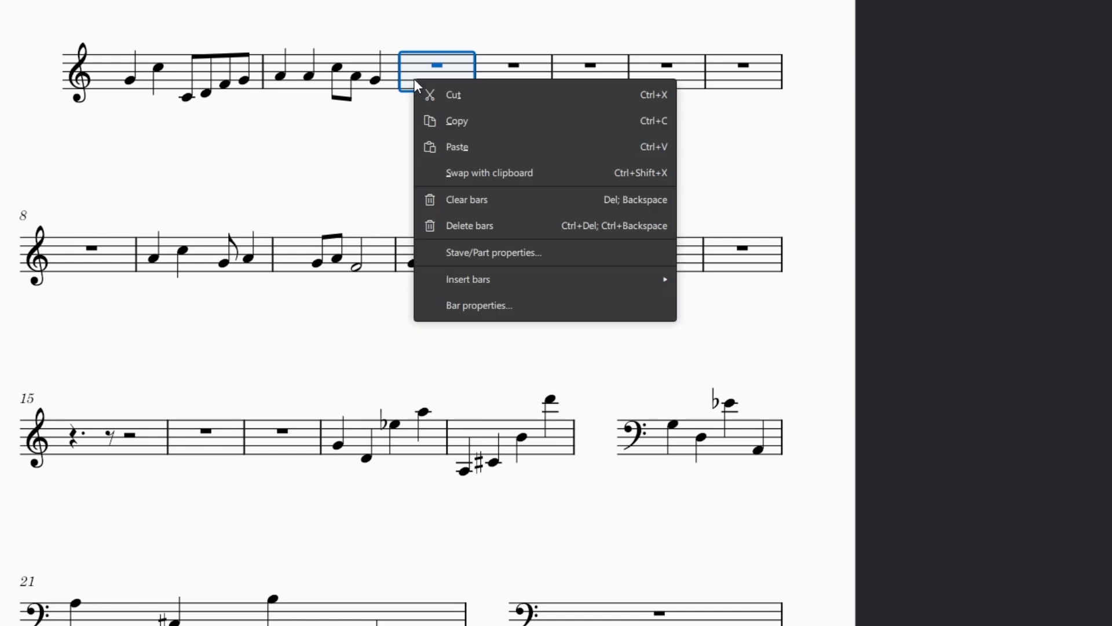
pyautogui.click(492, 252)
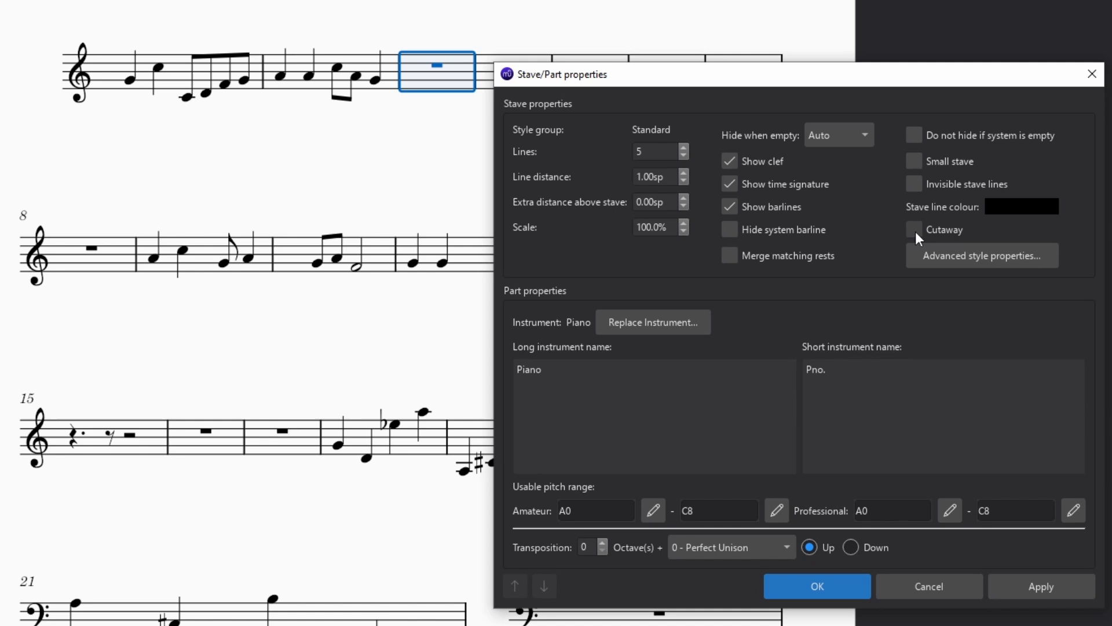
pyautogui.click(914, 229)
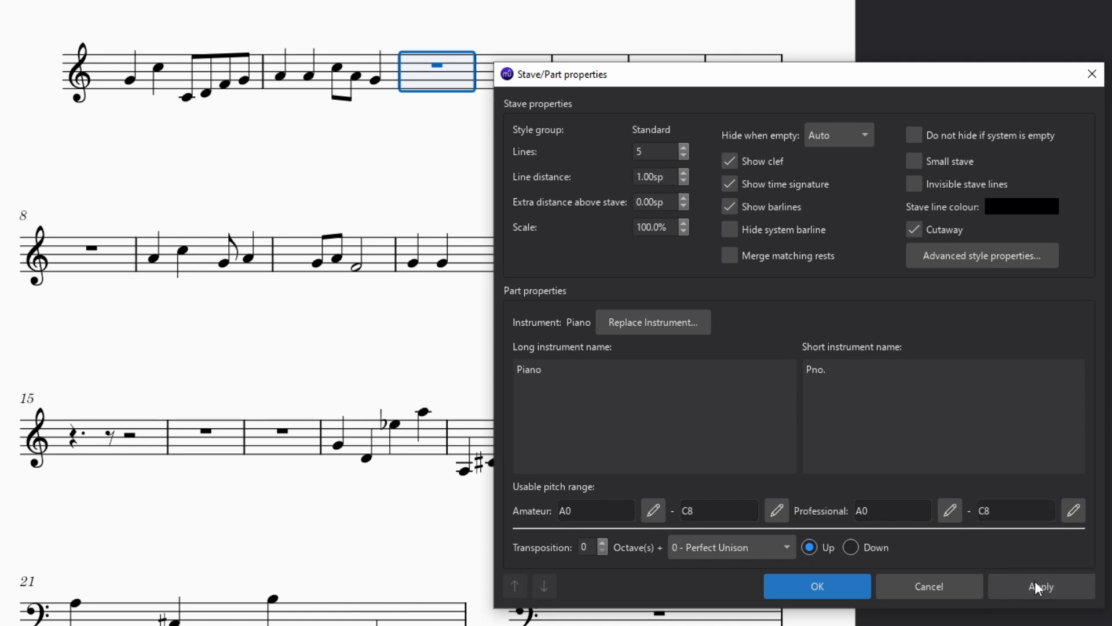
pyautogui.click(815, 586)
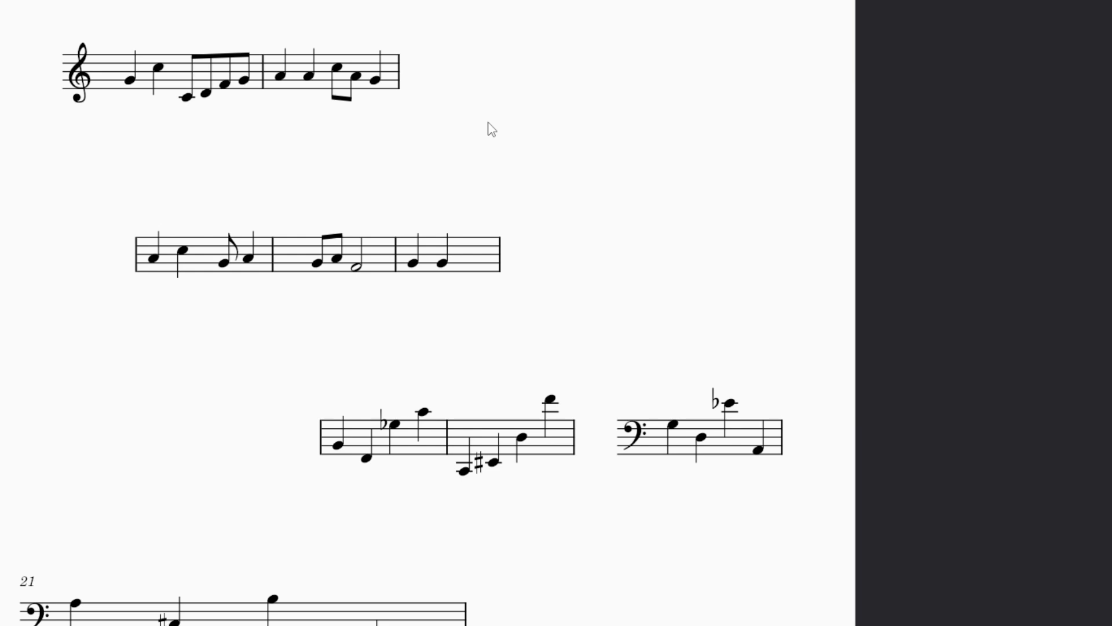
pyautogui.moveTo(457, 150)
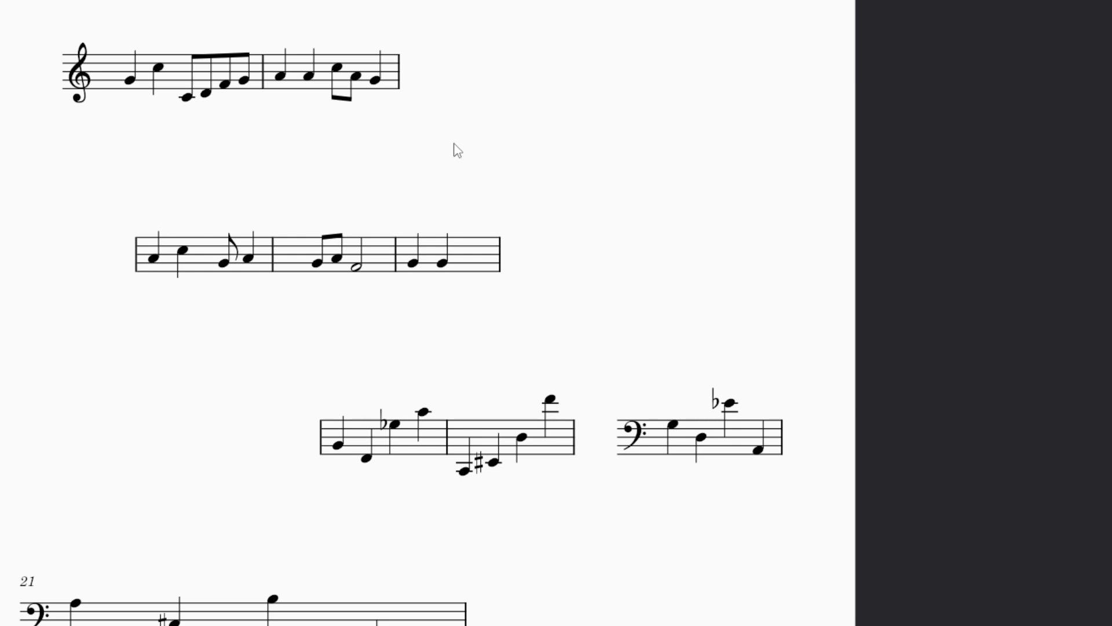
pyautogui.moveTo(444, 158)
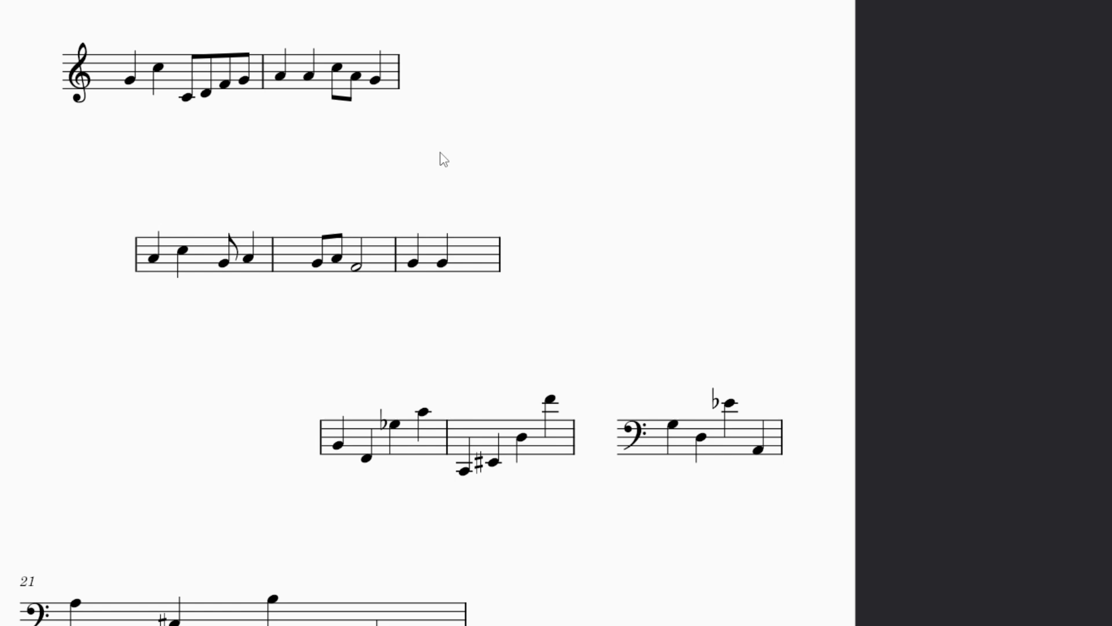
# Step: Switch Cutaway off again in Stave/Part properties so the empty rest bars reappear
pyautogui.rightClick(437, 140)
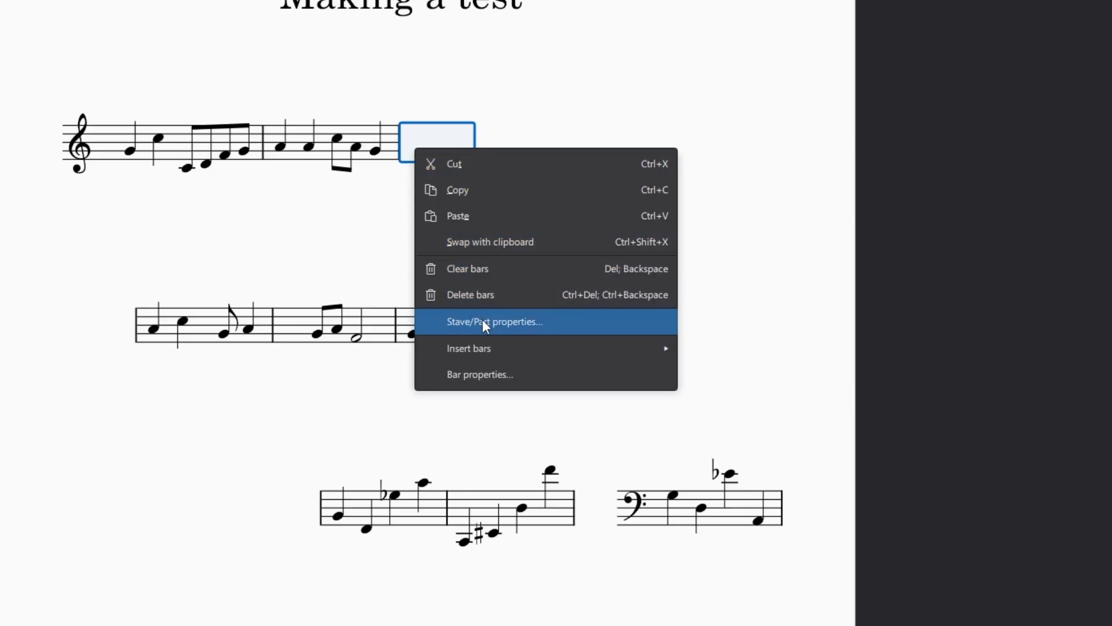
pyautogui.click(493, 321)
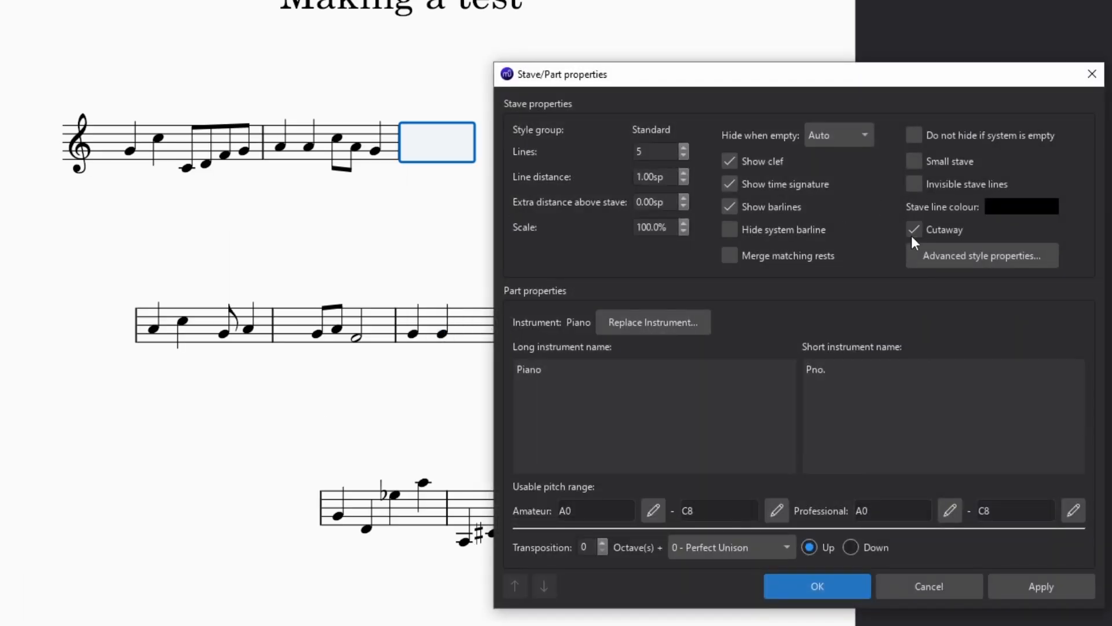
pyautogui.click(1041, 587)
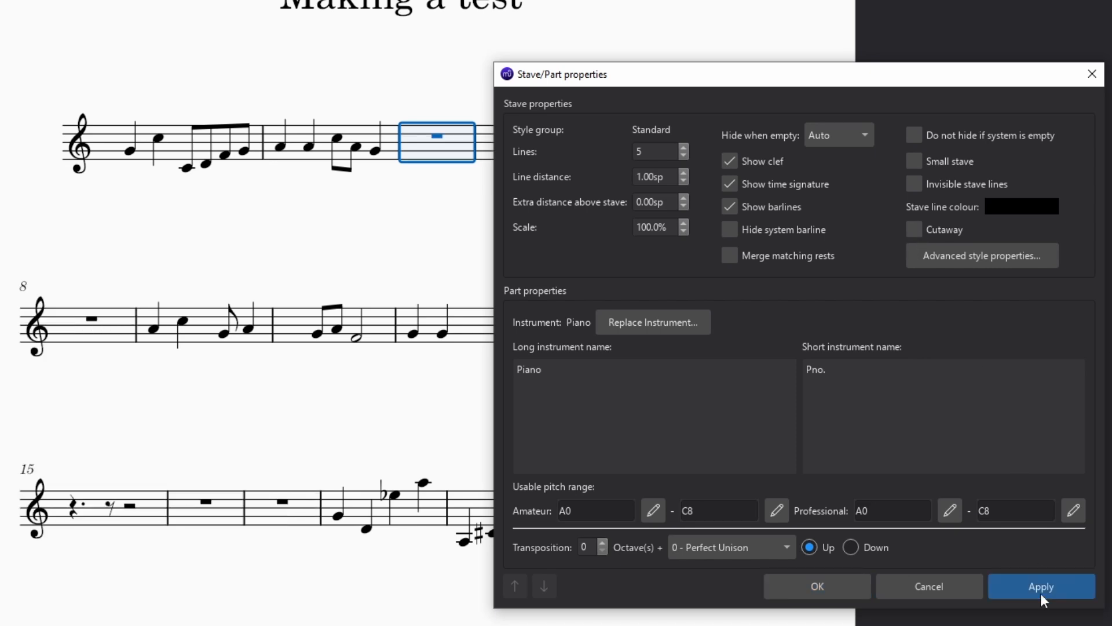